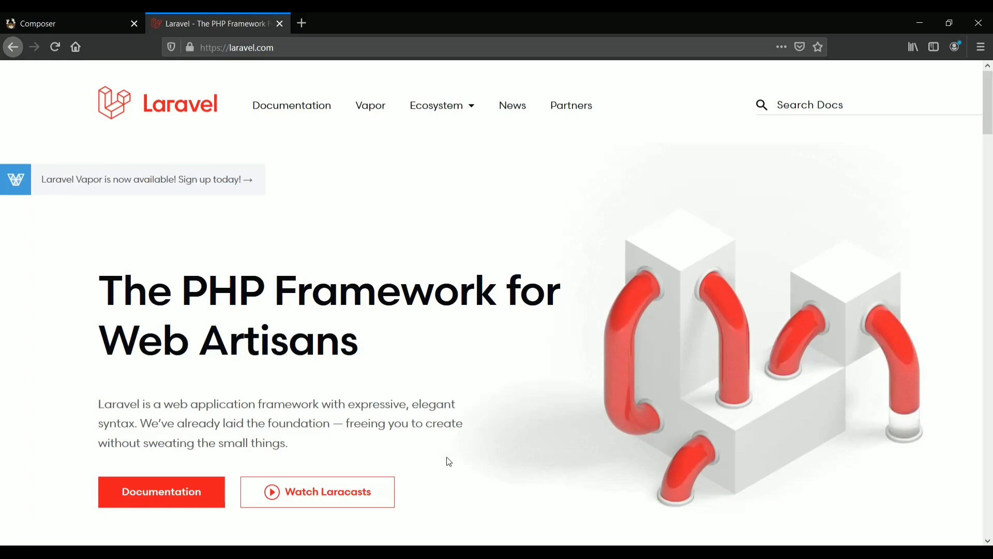
- Switch Firefox from the XAMPP download page to the Visual Studio Code website tab
{"action": "left_click", "coordinate": [653, 24]}
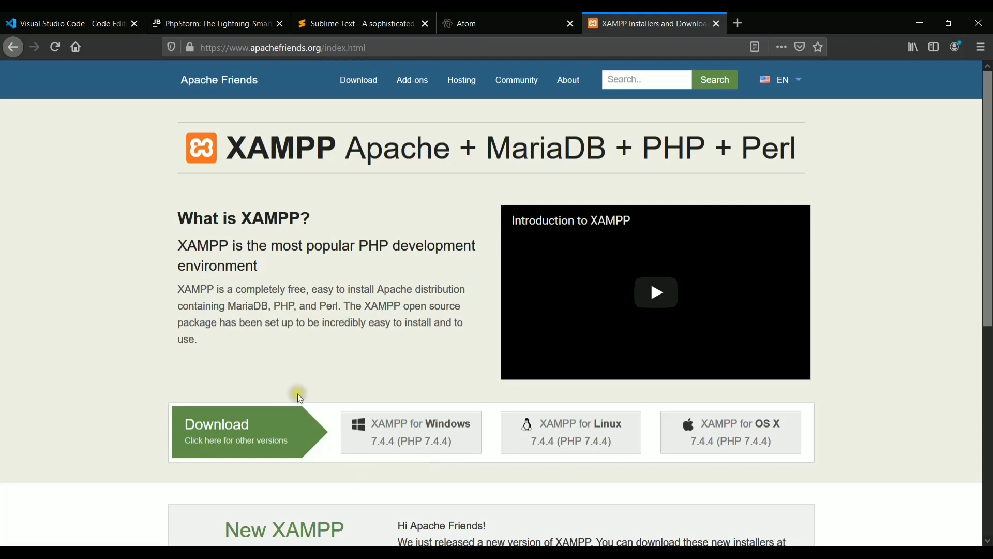
{"action": "mouse_move", "coordinate": [377, 454]}
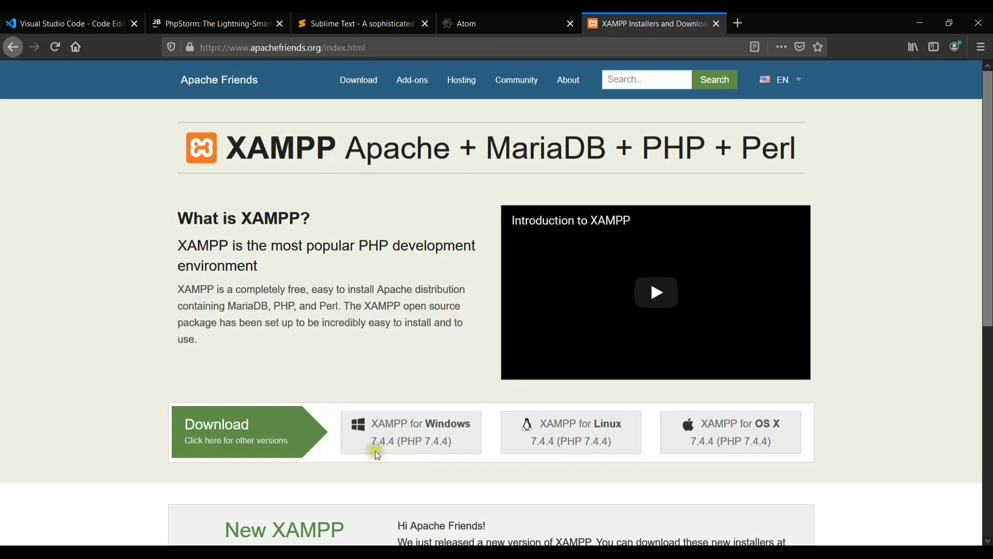
{"action": "mouse_move", "coordinate": [424, 457]}
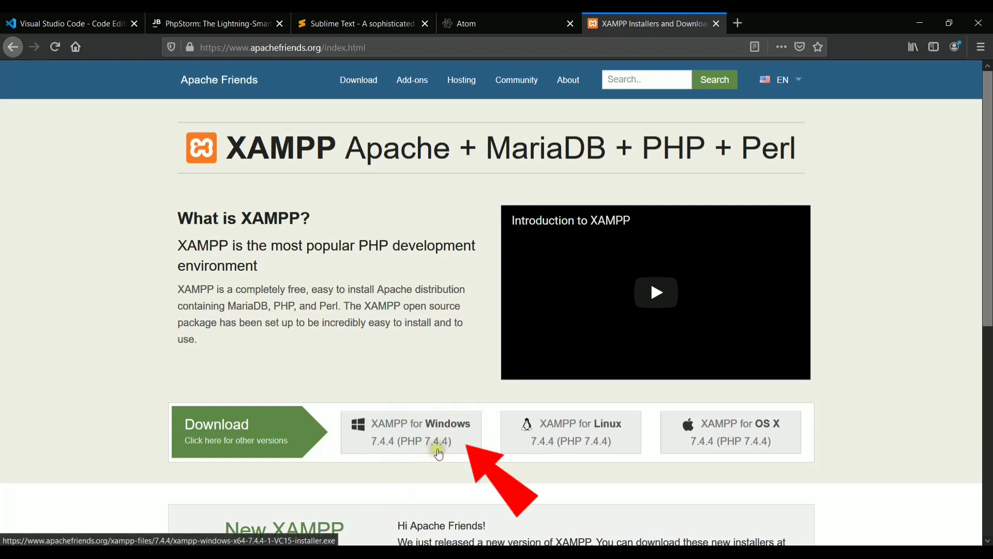
{"action": "mouse_move", "coordinate": [278, 351]}
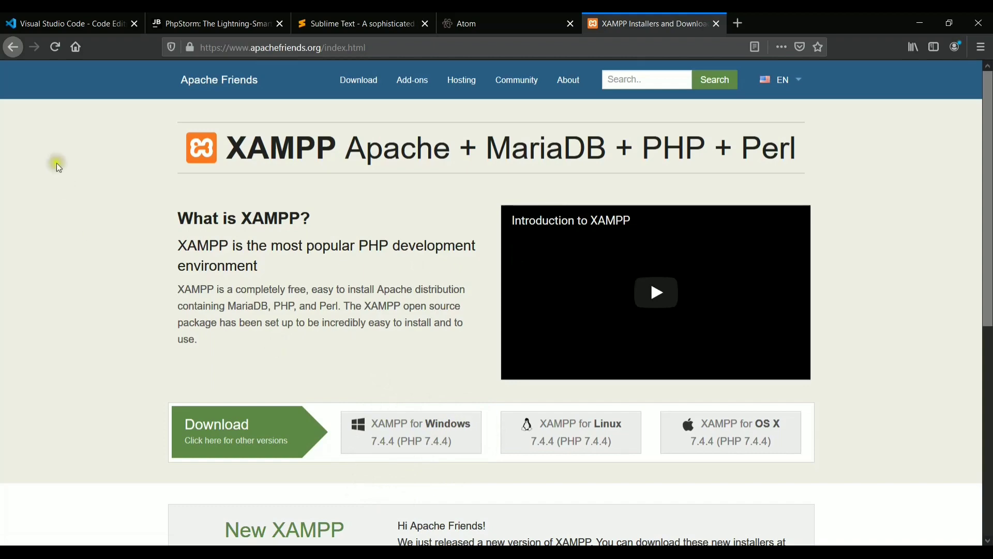
{"action": "left_click", "coordinate": [69, 24]}
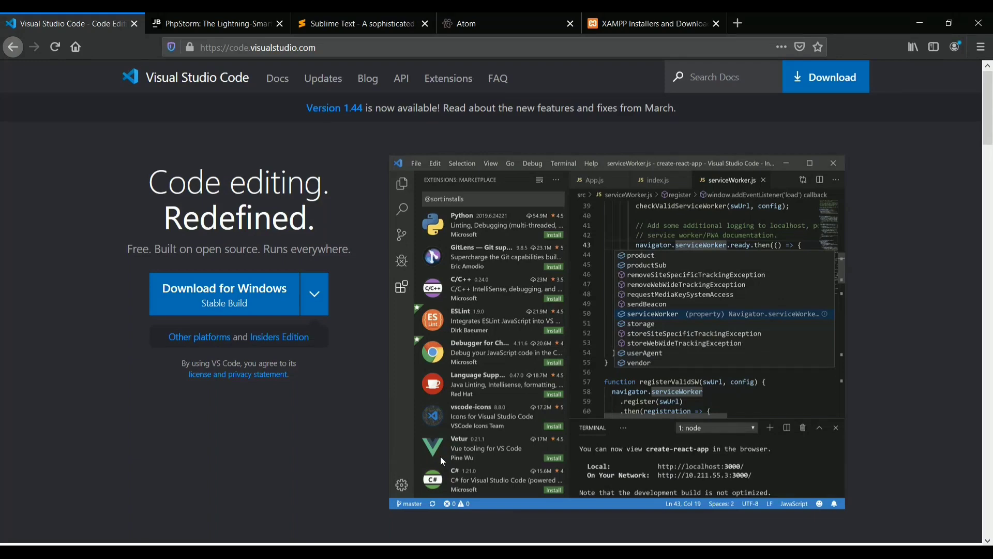
{"action": "left_click", "coordinate": [215, 23]}
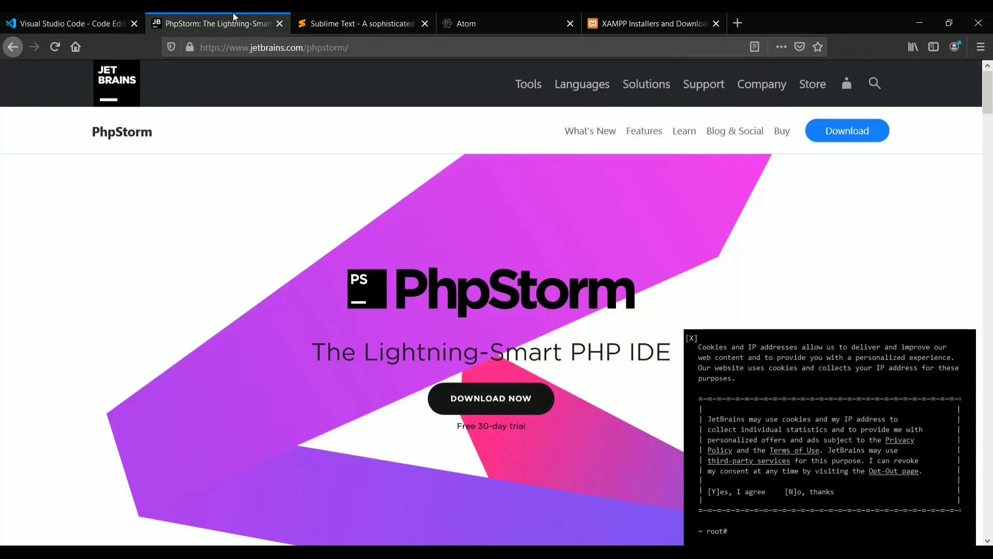
{"action": "left_click", "coordinate": [361, 24]}
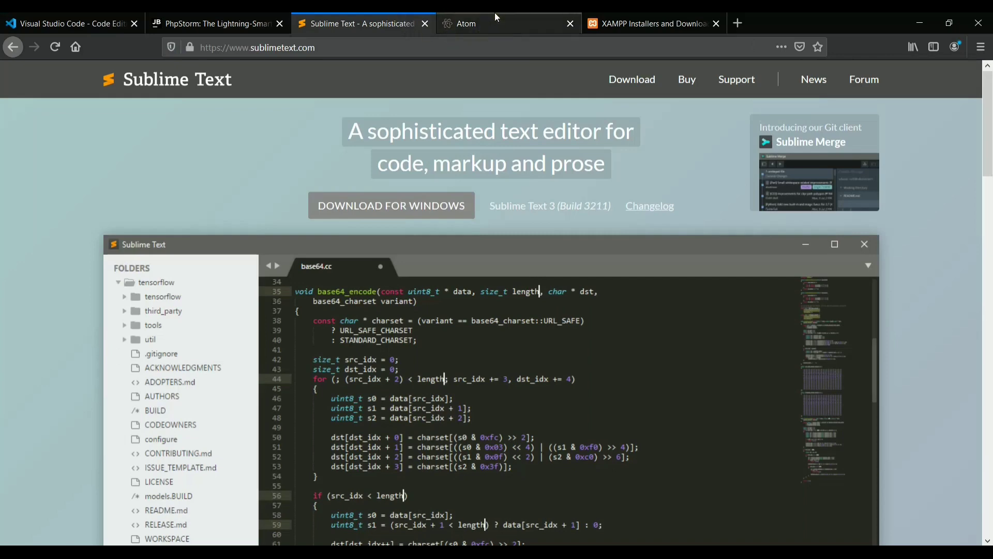
{"action": "left_click", "coordinate": [500, 24]}
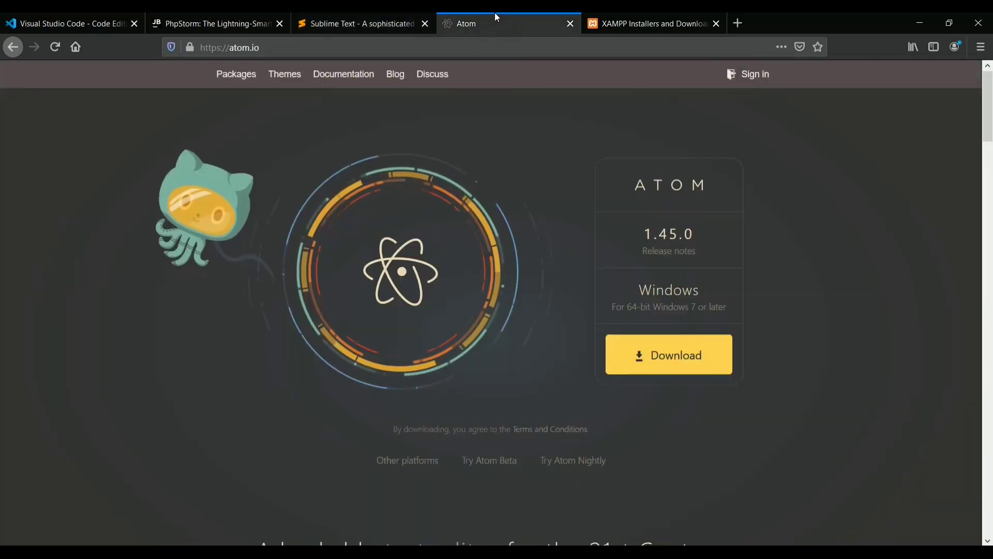
{"action": "left_click", "coordinate": [69, 24]}
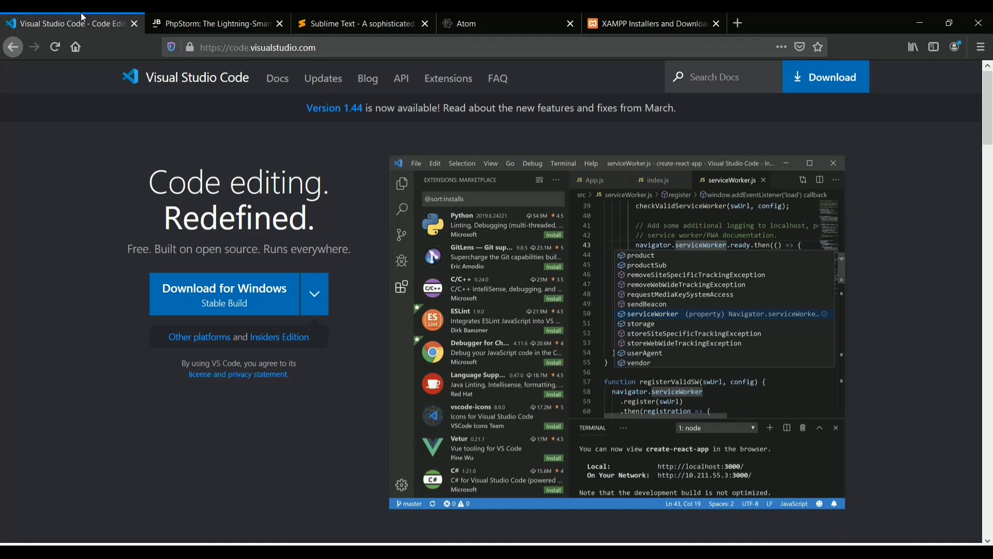
{"action": "left_click", "coordinate": [215, 24]}
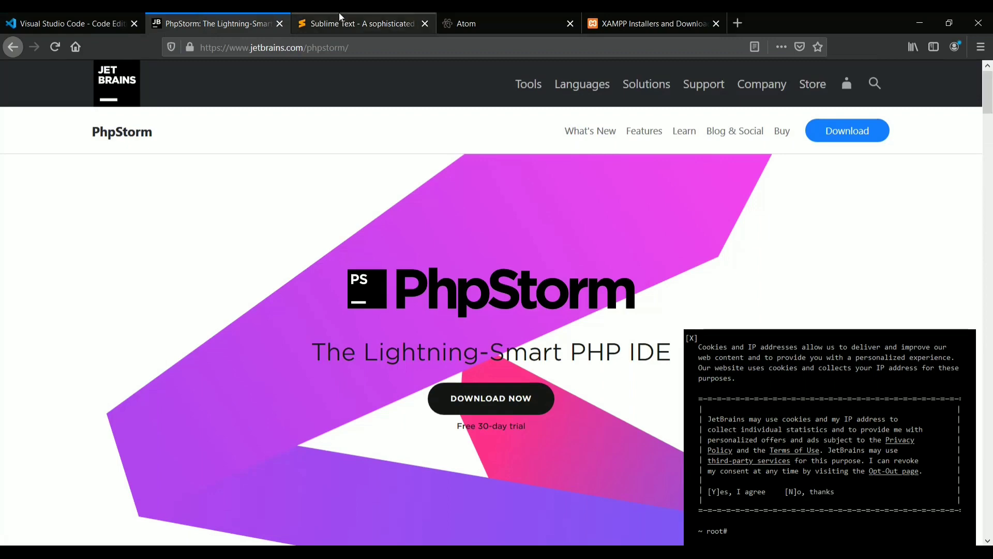
{"action": "left_click", "coordinate": [500, 23]}
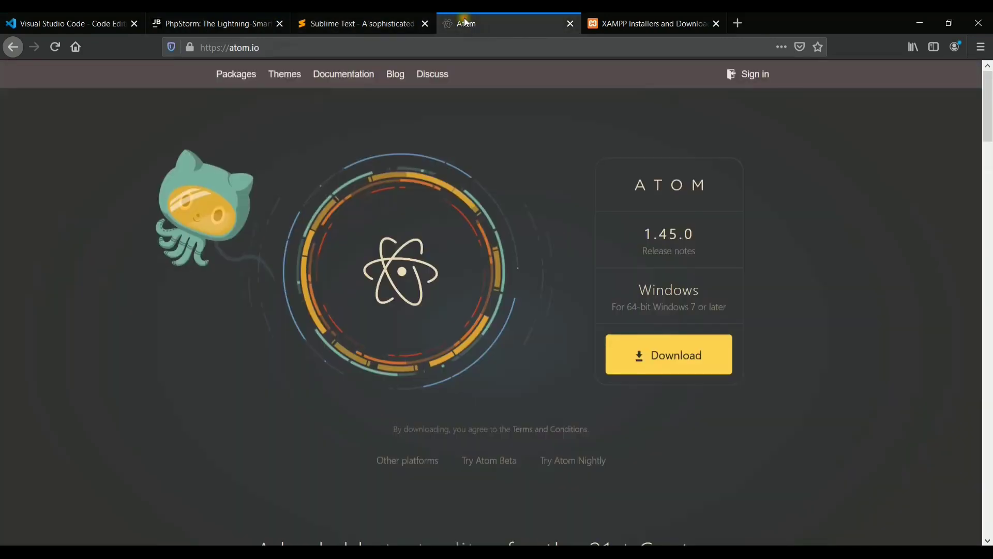
{"action": "left_click", "coordinate": [361, 24]}
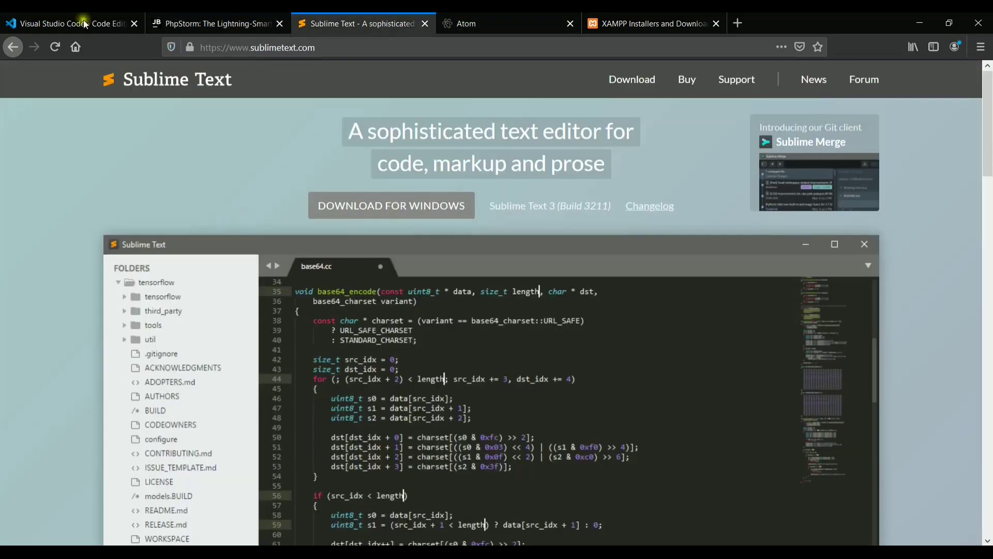
{"action": "left_click", "coordinate": [69, 24]}
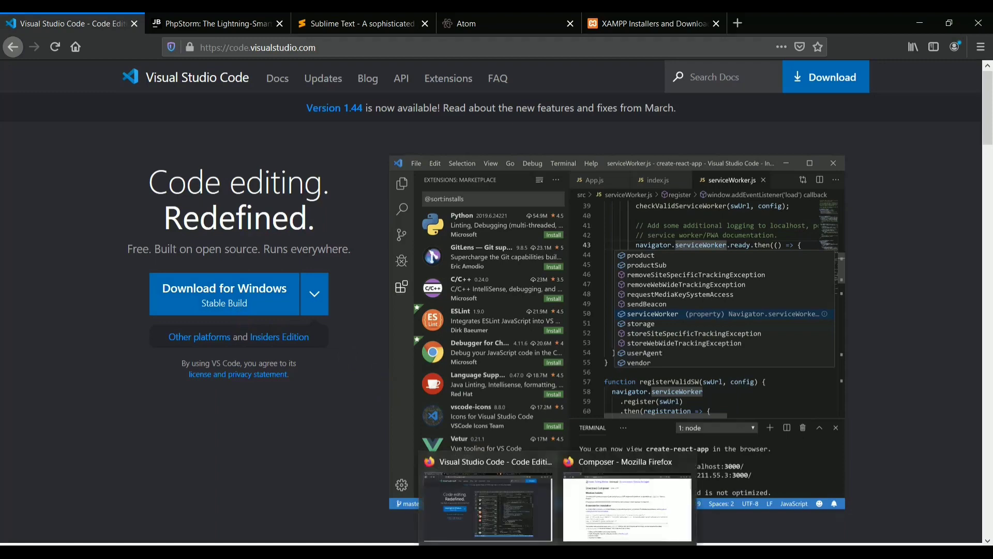
- Switch to the Composer Firefox window and go back to the getcomposer.org home page
{"action": "left_click", "coordinate": [626, 509]}
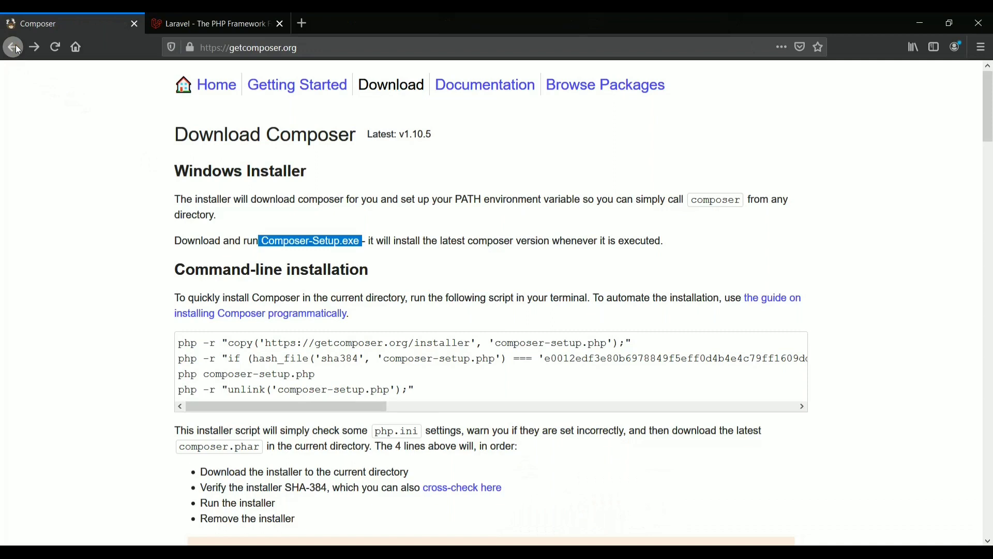
{"action": "left_click", "coordinate": [13, 47]}
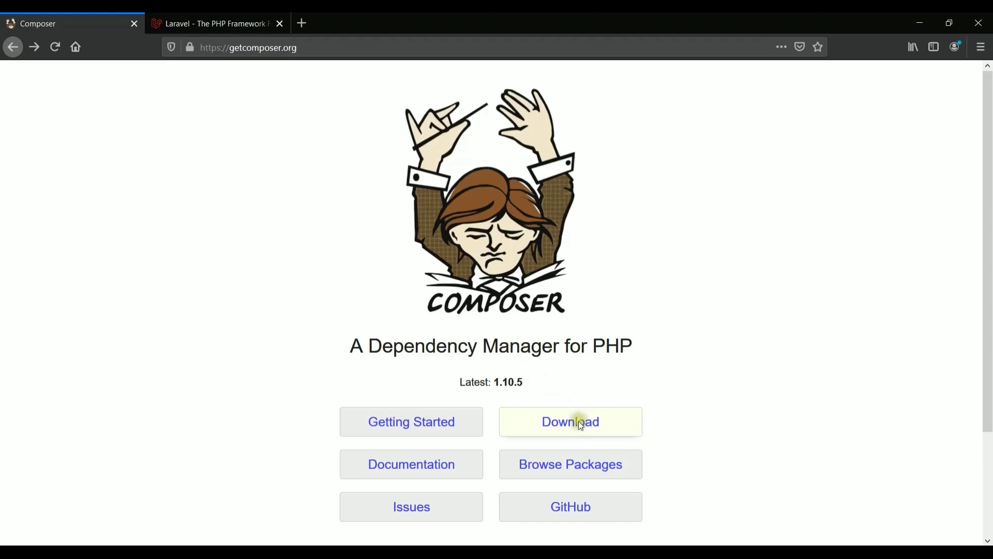
- Download the Composer-Setup.exe Windows installer from the Composer download page and save the file
{"action": "left_click", "coordinate": [569, 421]}
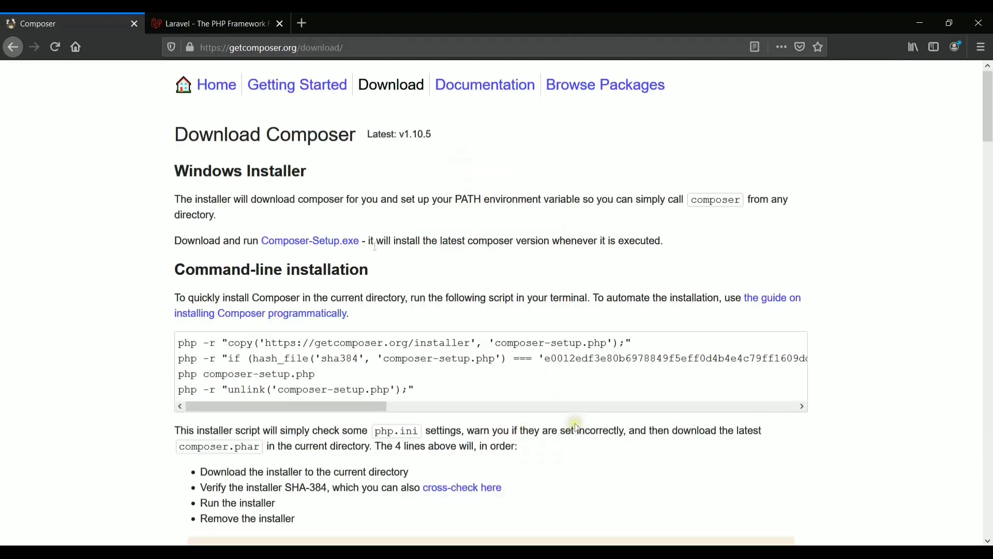
{"action": "mouse_move", "coordinate": [602, 275]}
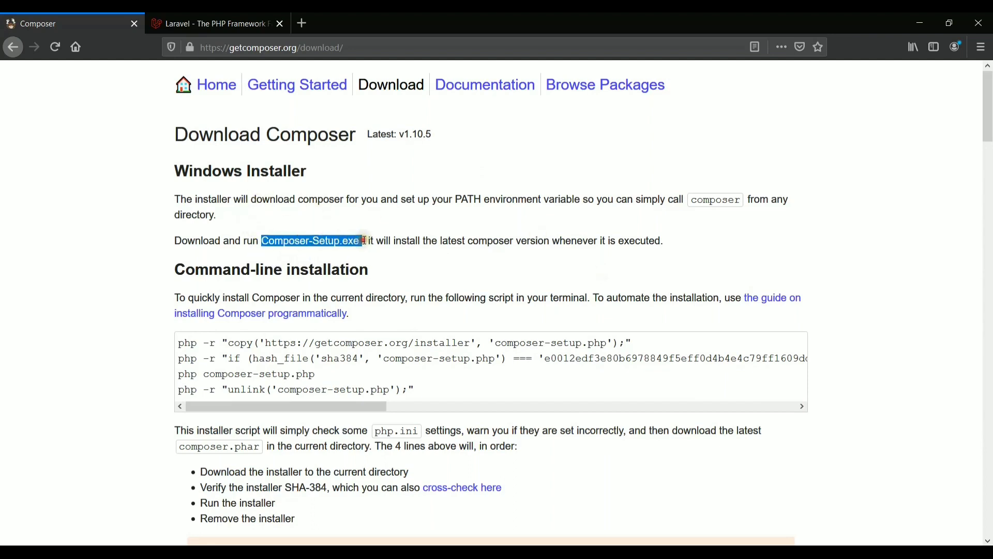
{"action": "left_click", "coordinate": [309, 241]}
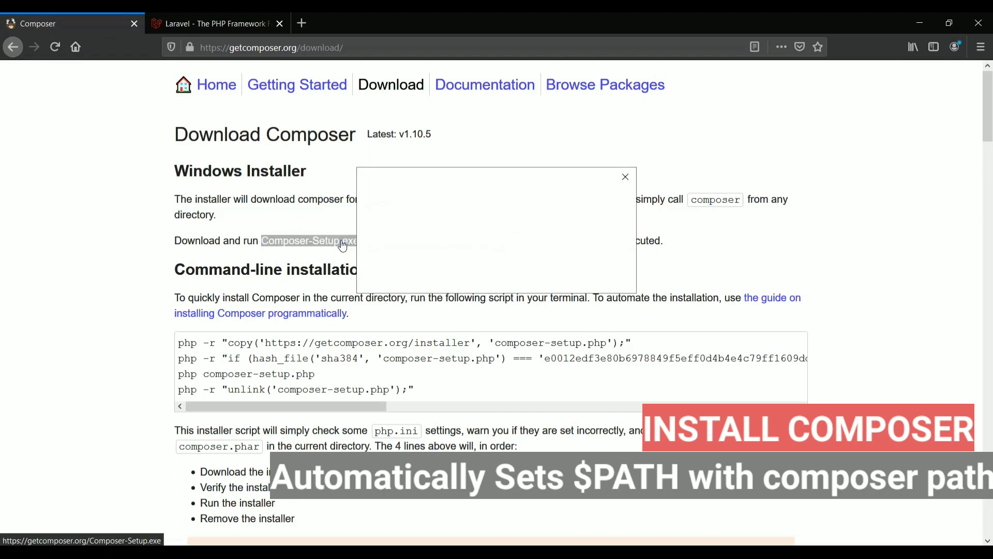
{"action": "left_click", "coordinate": [308, 240]}
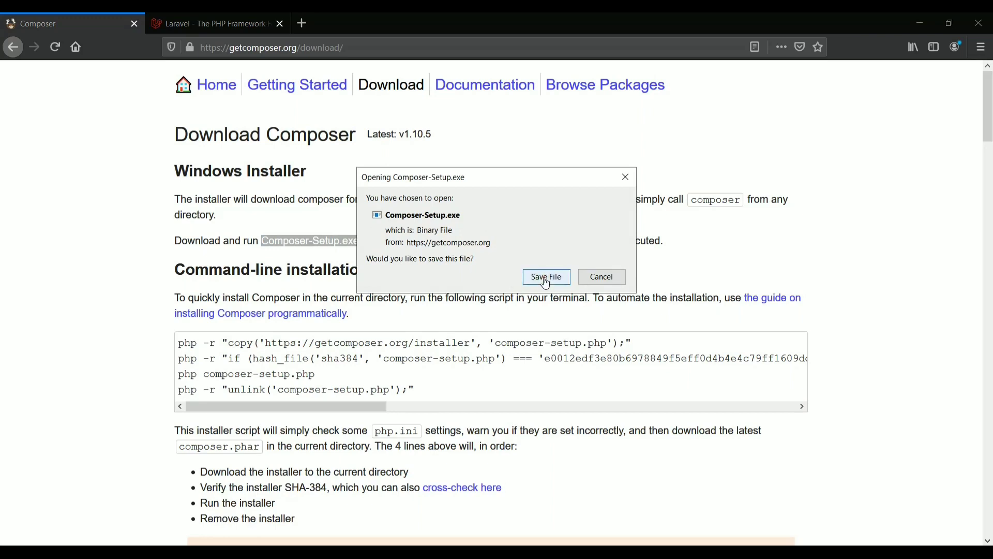
{"action": "left_click", "coordinate": [545, 277]}
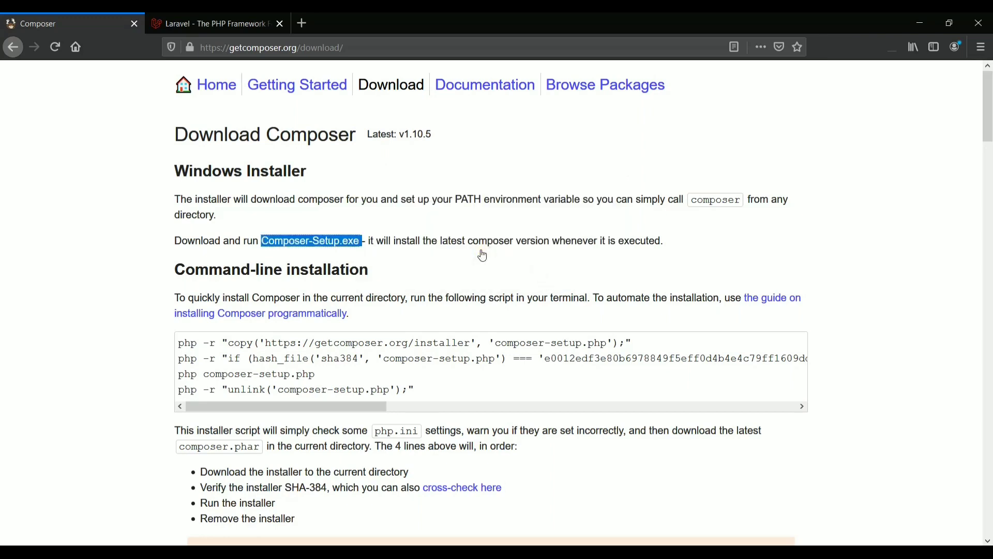
{"action": "left_click", "coordinate": [310, 241]}
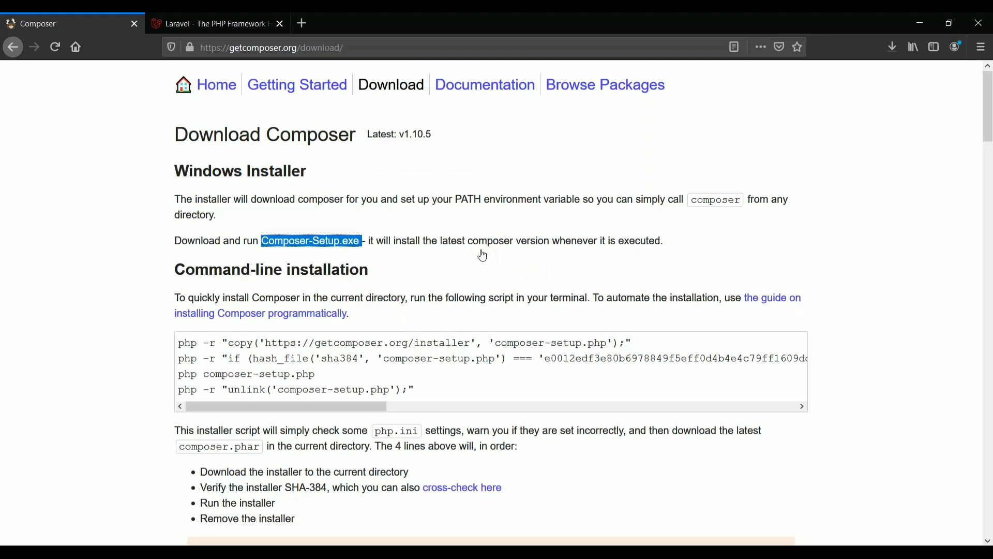
{"action": "mouse_move", "coordinate": [163, 354]}
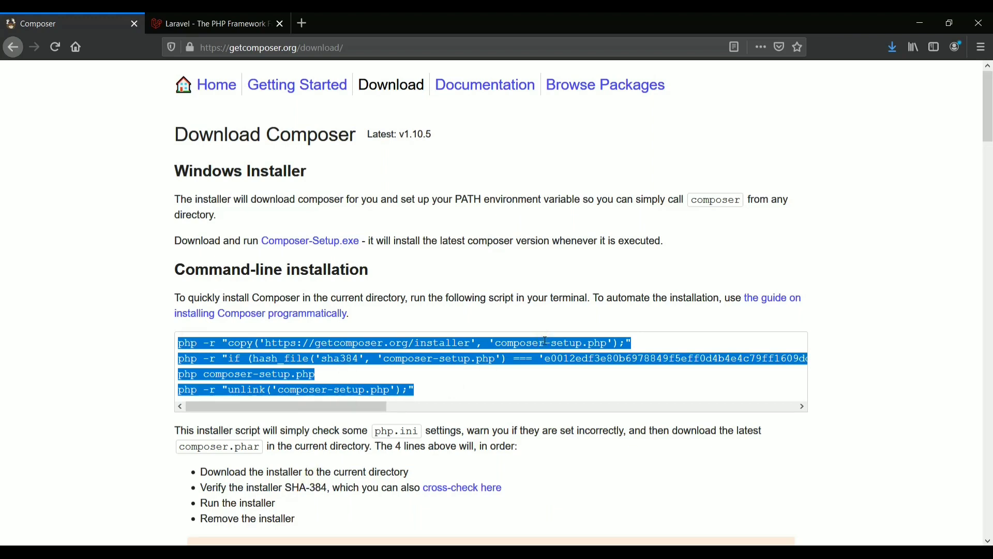
- Run the downloaded Composer-Setup.exe from Firefox's downloads to start the setup wizard
{"action": "left_click", "coordinate": [892, 47]}
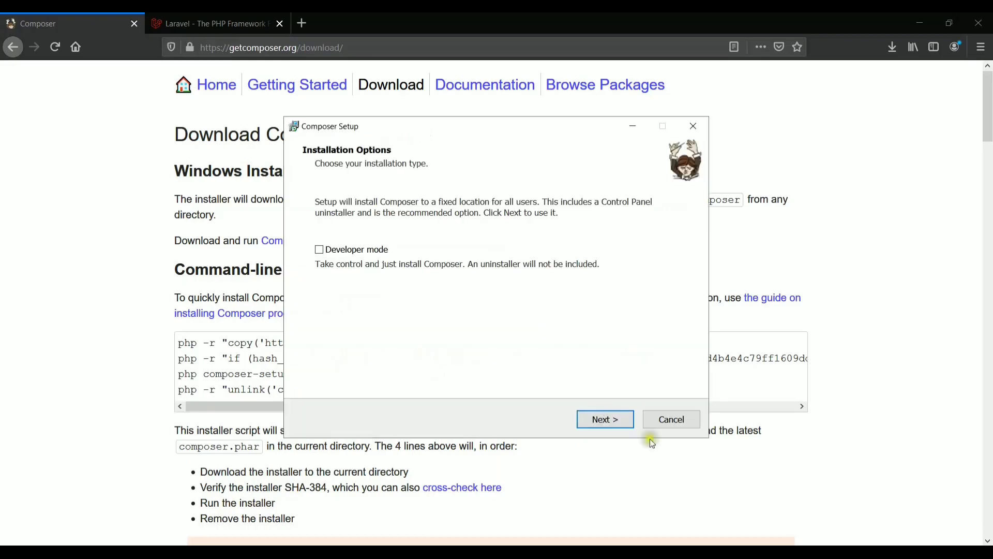
- Accept the all-users install type and choose C:\xampp\php\php.exe as the command-line PHP
{"action": "left_click", "coordinate": [603, 419]}
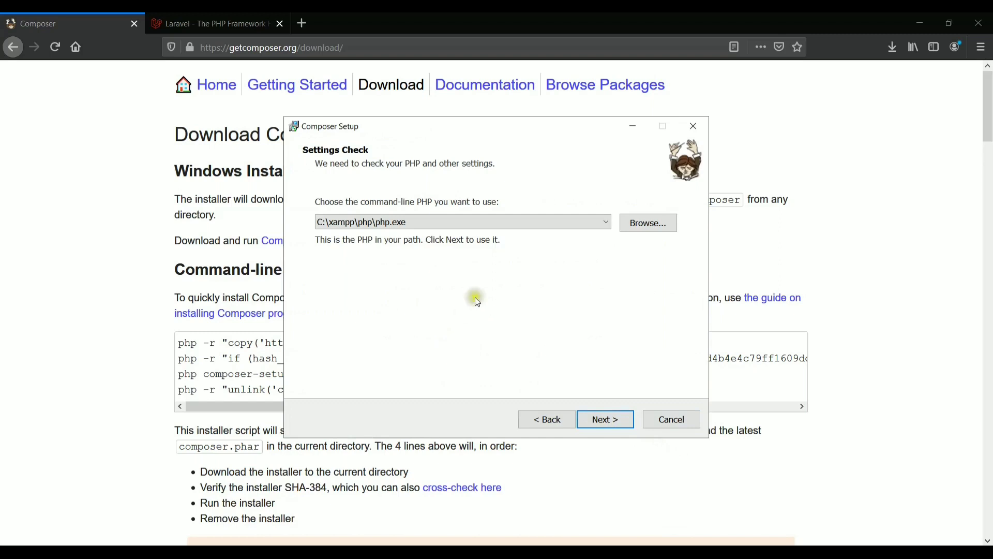
{"action": "left_click", "coordinate": [603, 222]}
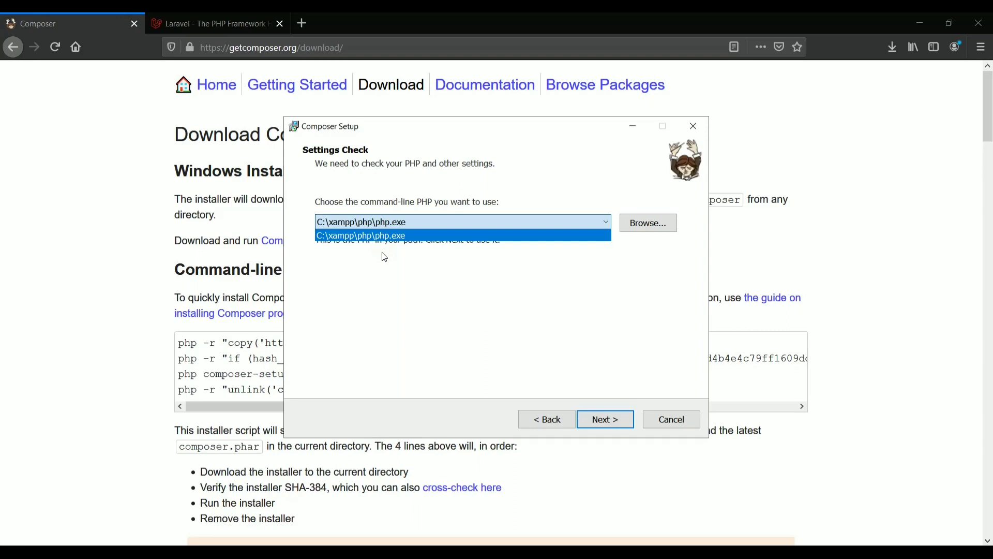
{"action": "left_click", "coordinate": [474, 315]}
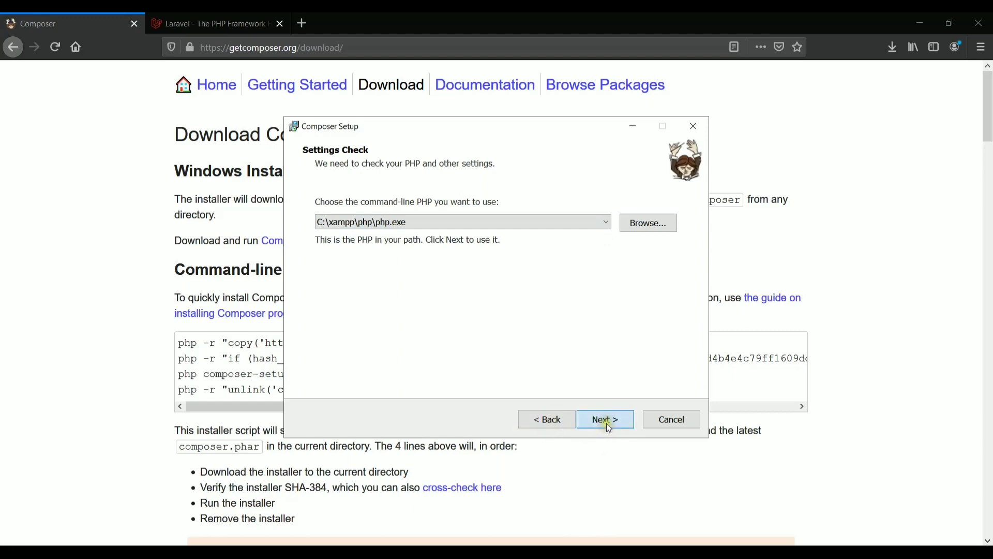
{"action": "left_click", "coordinate": [604, 419]}
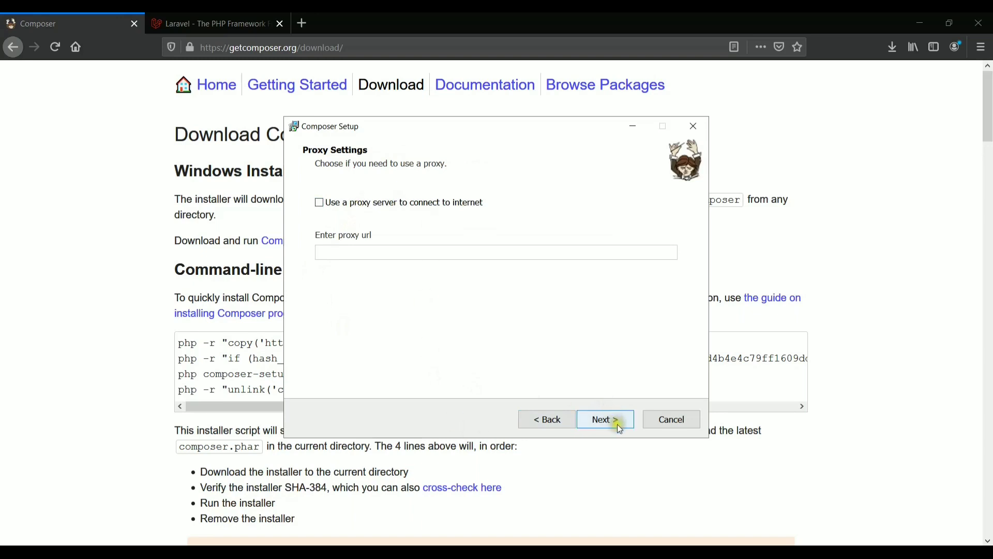
- Continue without a proxy, install Composer and move past the warning and information pages
{"action": "left_click", "coordinate": [600, 418]}
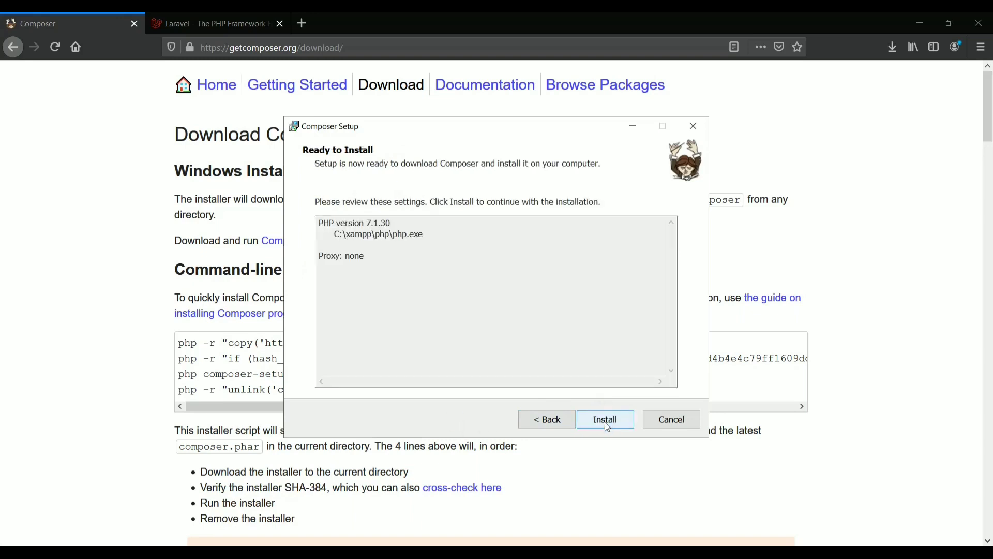
{"action": "left_click", "coordinate": [604, 419]}
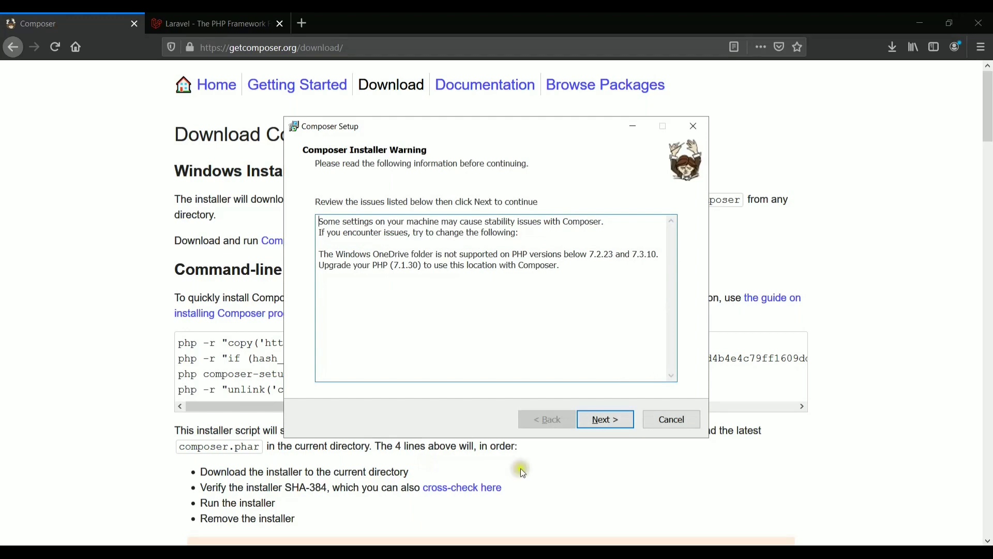
{"action": "left_click", "coordinate": [603, 419]}
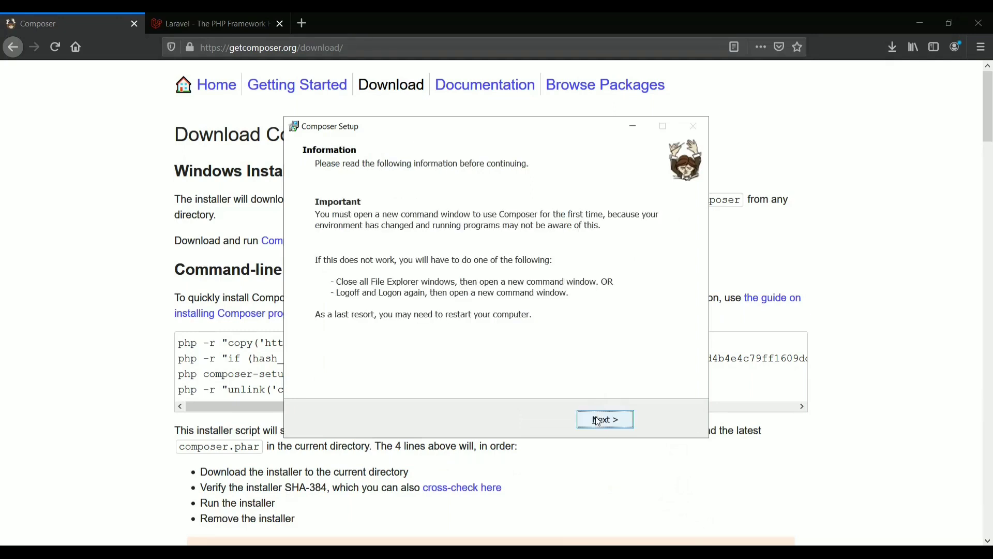
{"action": "left_click", "coordinate": [603, 419]}
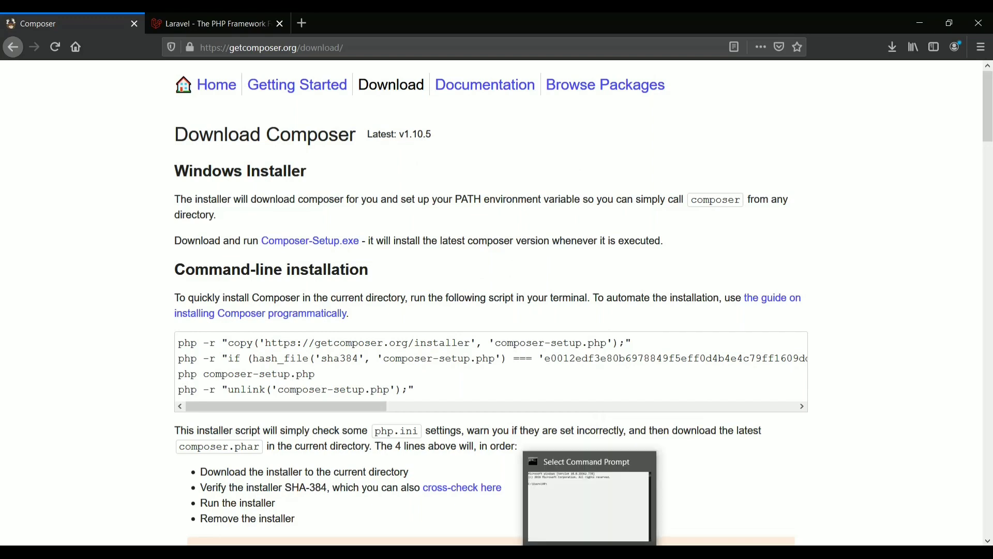
- Run composer in Command Prompt, highlight version 1.10.1 and review its command list
{"action": "left_click", "coordinate": [588, 478]}
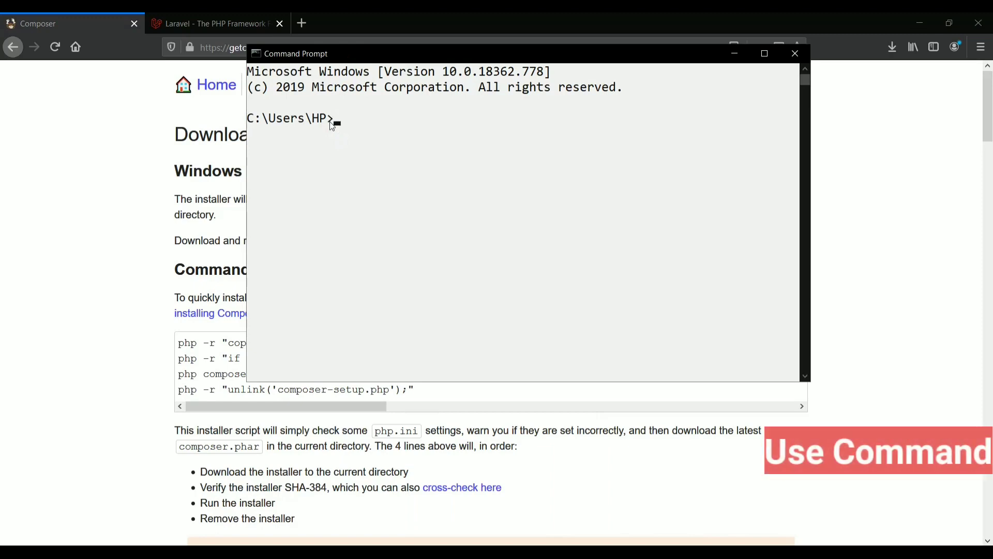
{"action": "type", "text": "composer"}
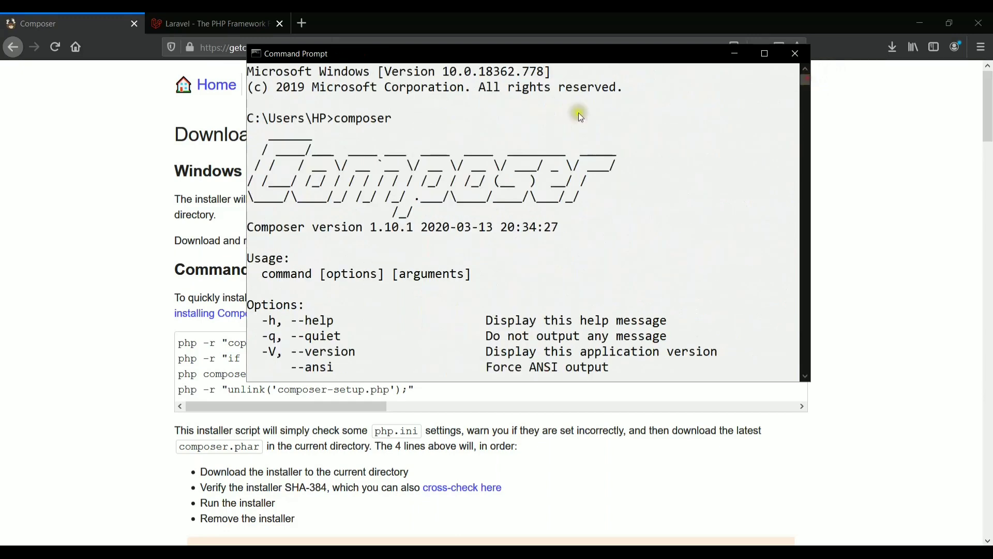
{"action": "double_click", "coordinate": [380, 226]}
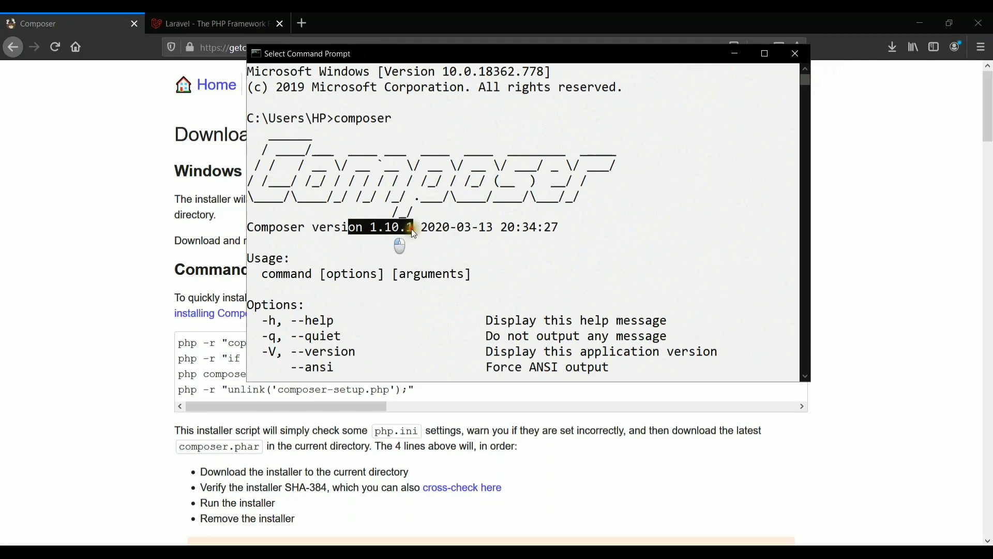
{"action": "left_click_drag", "start_coordinate": [412, 226], "coordinate": [561, 226]}
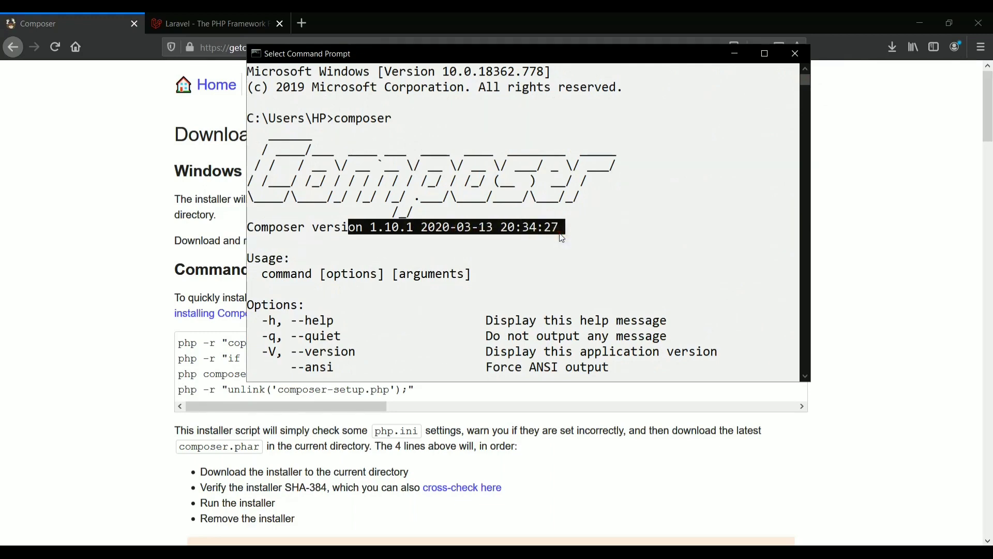
{"action": "mouse_move", "coordinate": [779, 100]}
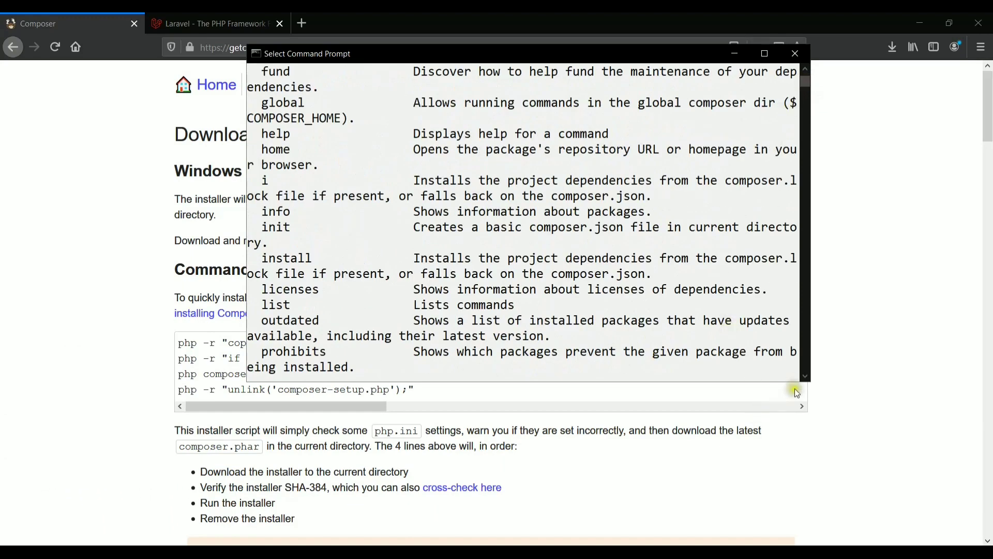
{"action": "scroll", "scroll_direction": "down", "scroll_amount": 3}
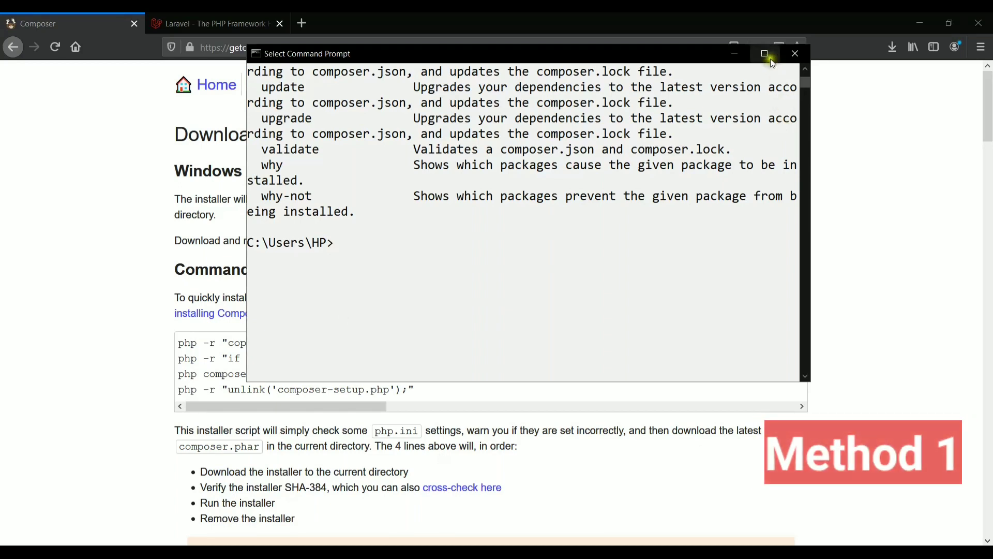
- Maximize the window and run composer global require laravel/installer to install it globally
{"action": "left_click", "coordinate": [765, 52]}
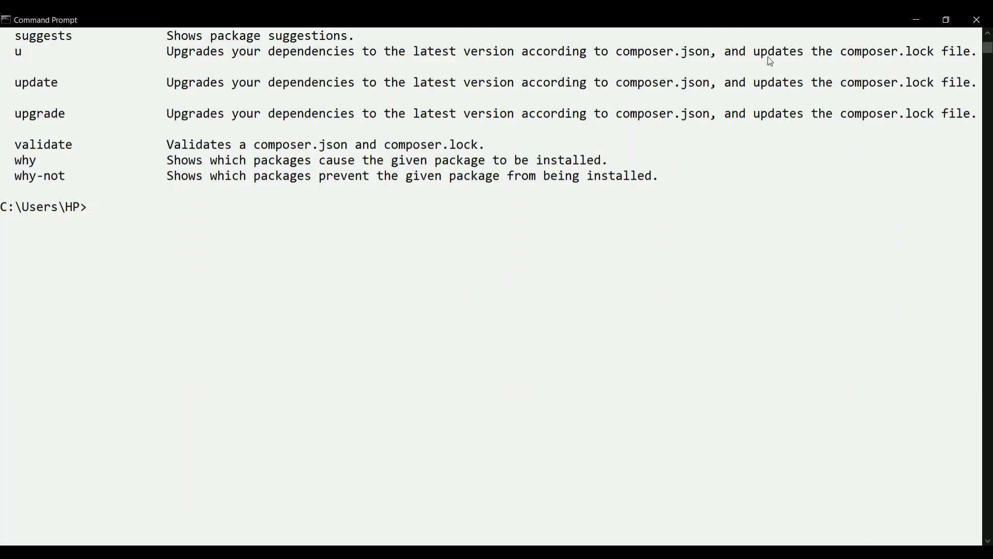
{"action": "type", "text": "composer"}
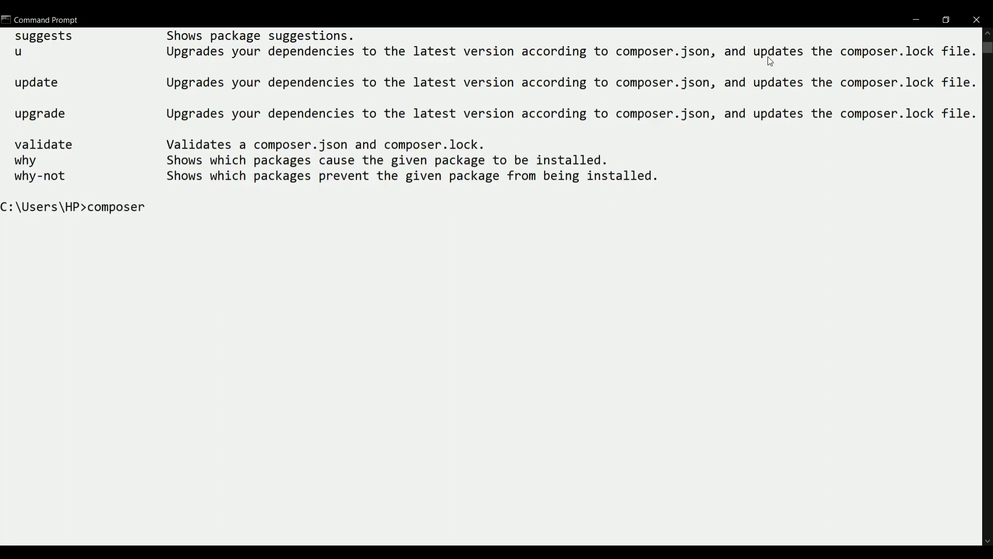
{"action": "type", "text": "global req"}
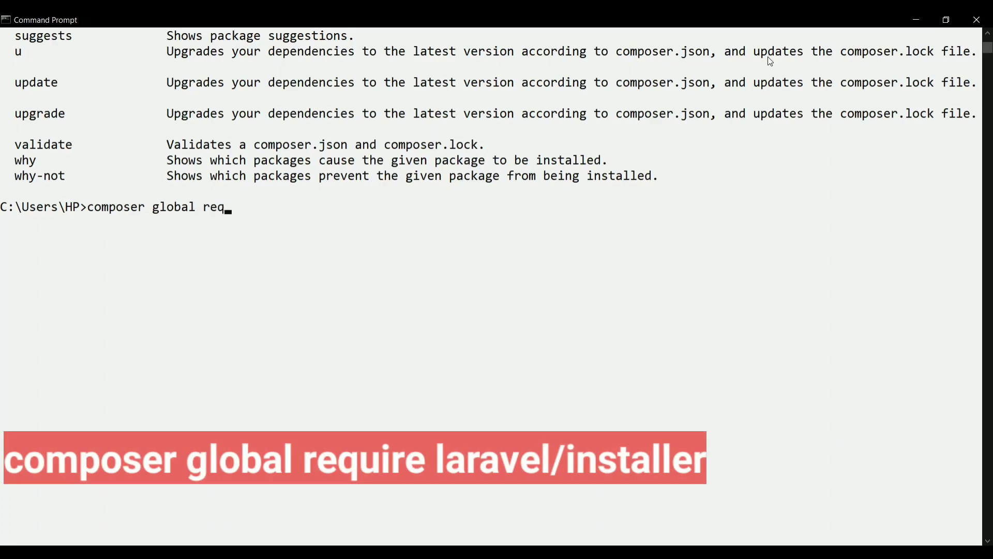
{"action": "type", "text": "uire"}
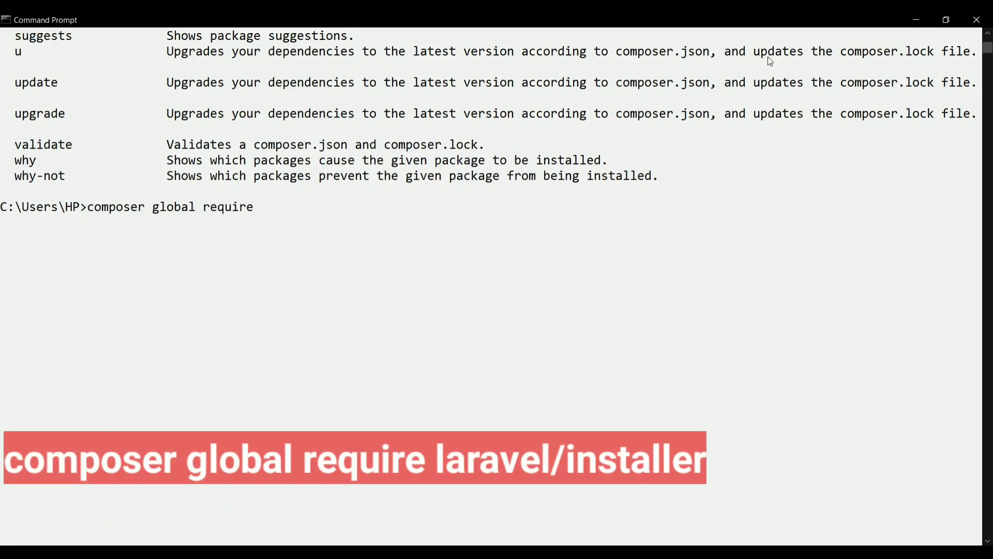
{"action": "type", "text": "la"}
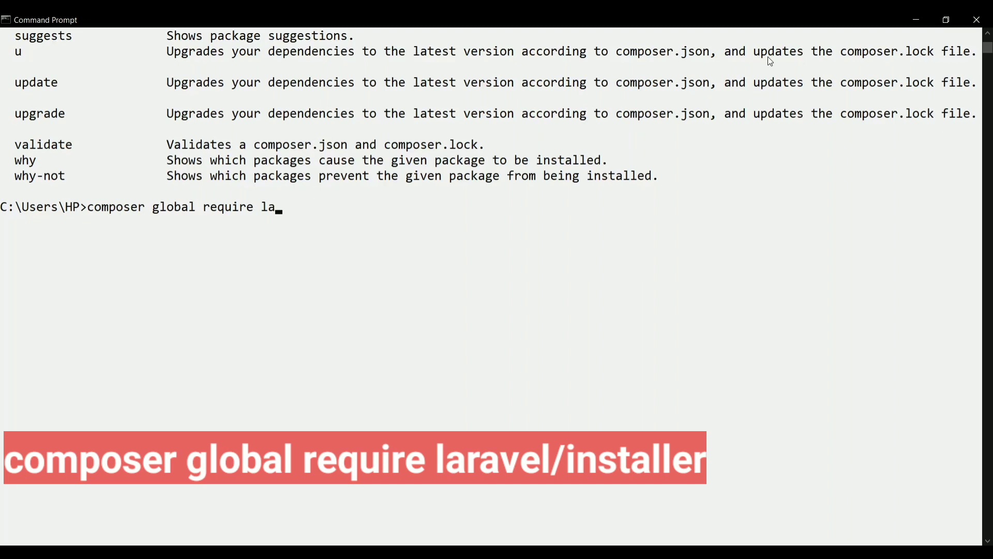
{"action": "type", "text": "ravel/"}
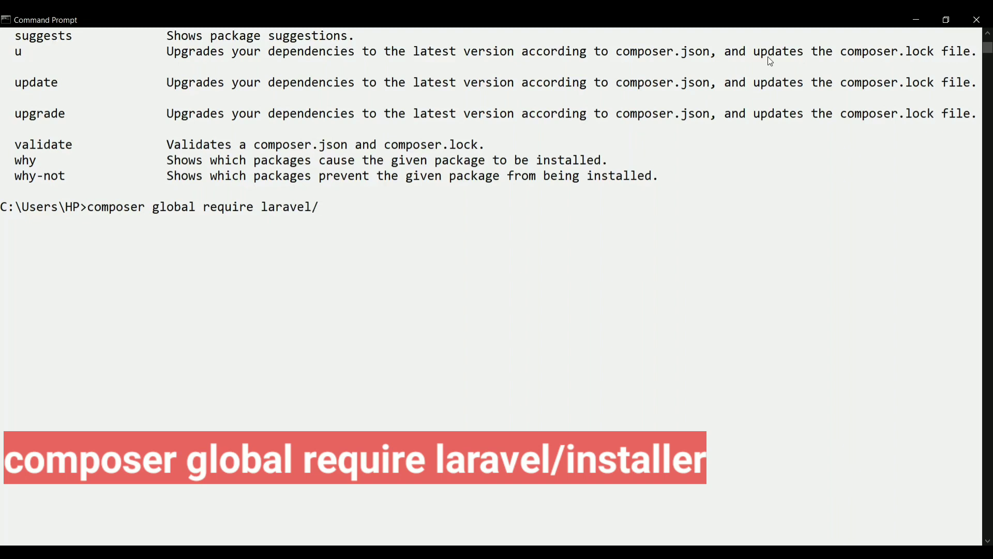
{"action": "type", "text": "installer"}
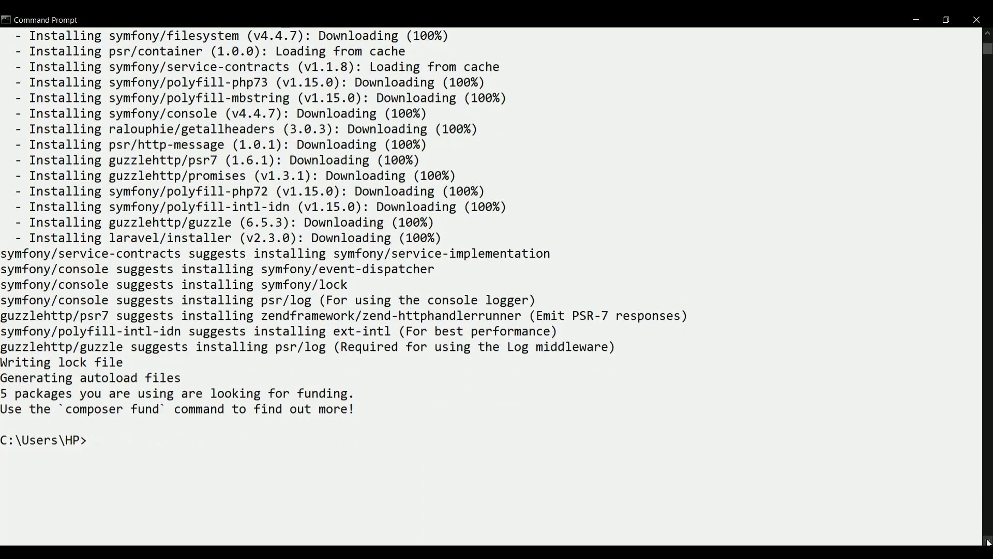
- Run 'laravel new laraApp' to create a new Laravel application and let it finish
{"action": "type", "text": "laravel"}
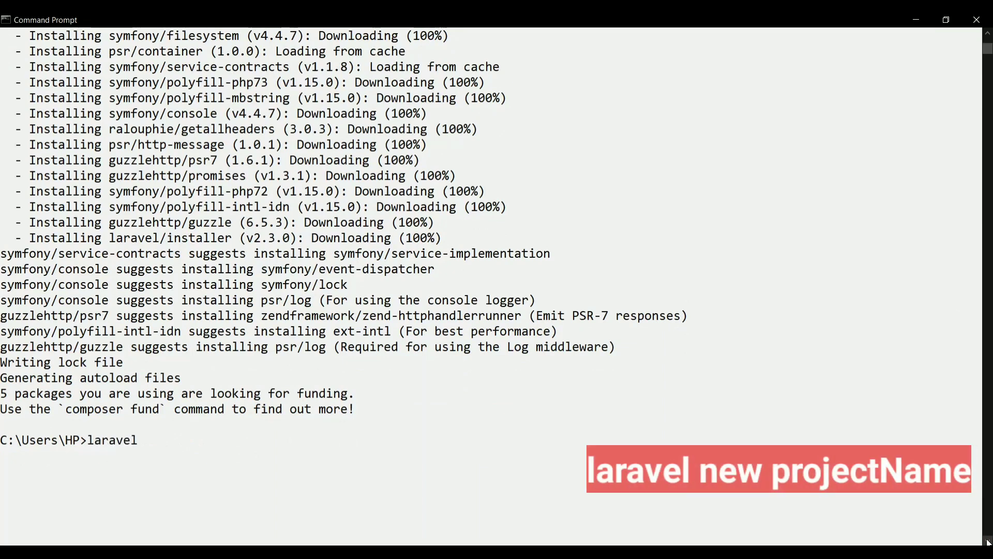
{"action": "type", "text": "new"}
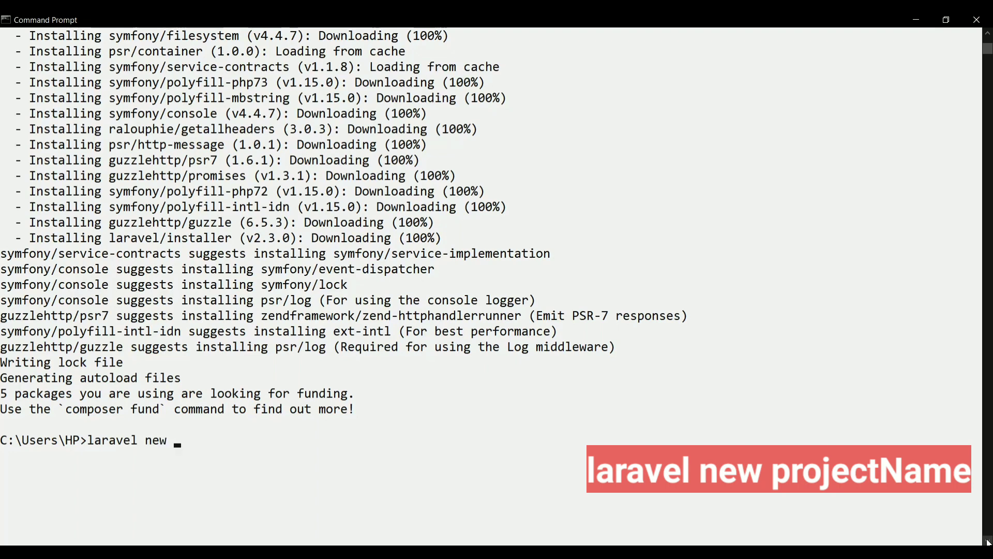
{"action": "type", "text": "lar"}
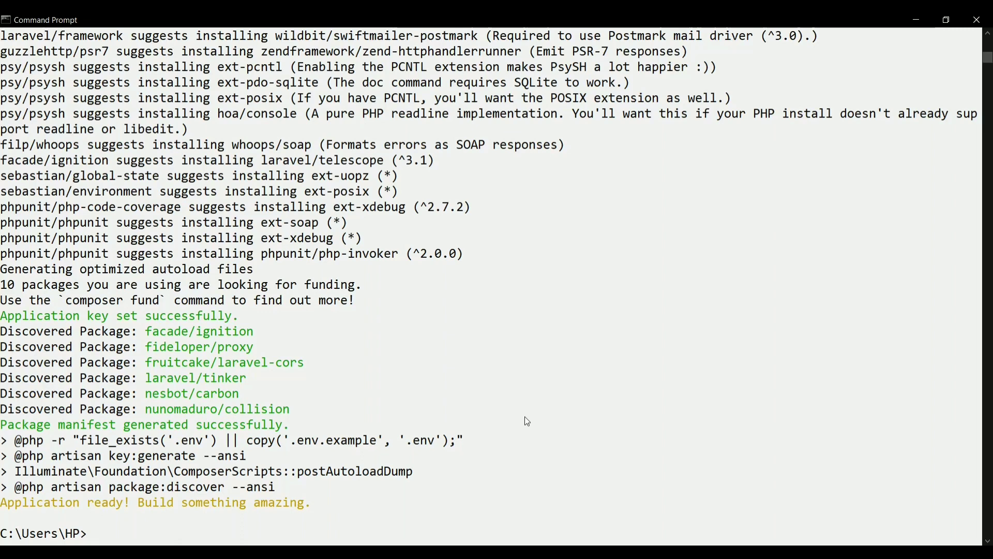
{"action": "mouse_move", "coordinate": [988, 383]}
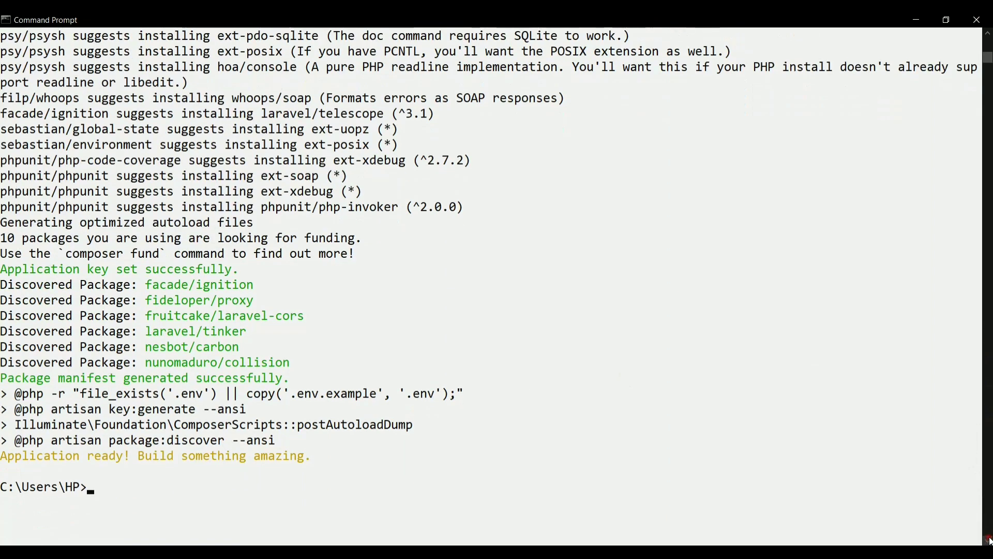
- Change into the laraApp folder and launch VS Code on it with 'code .'
{"action": "type", "text": "cd"}
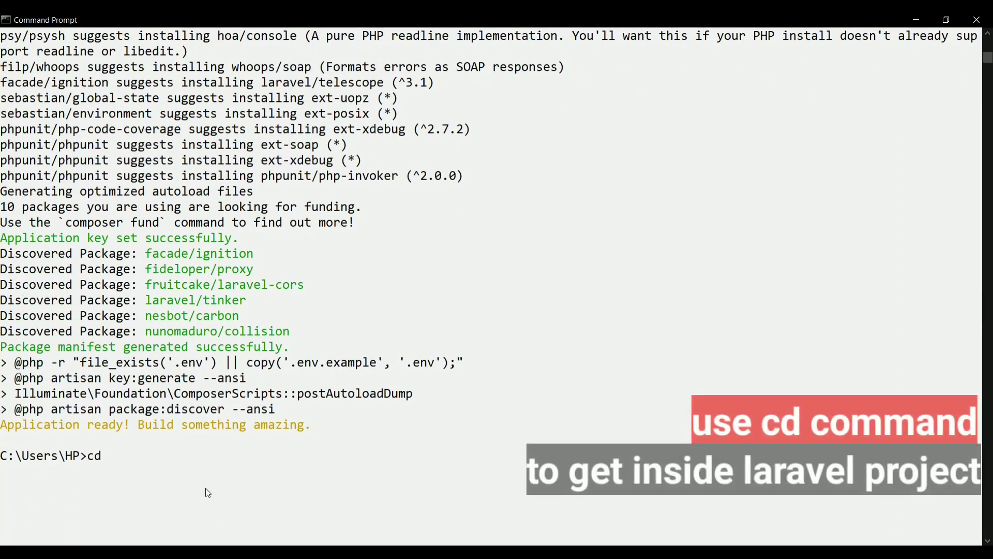
{"action": "type", "text": "laraApp"}
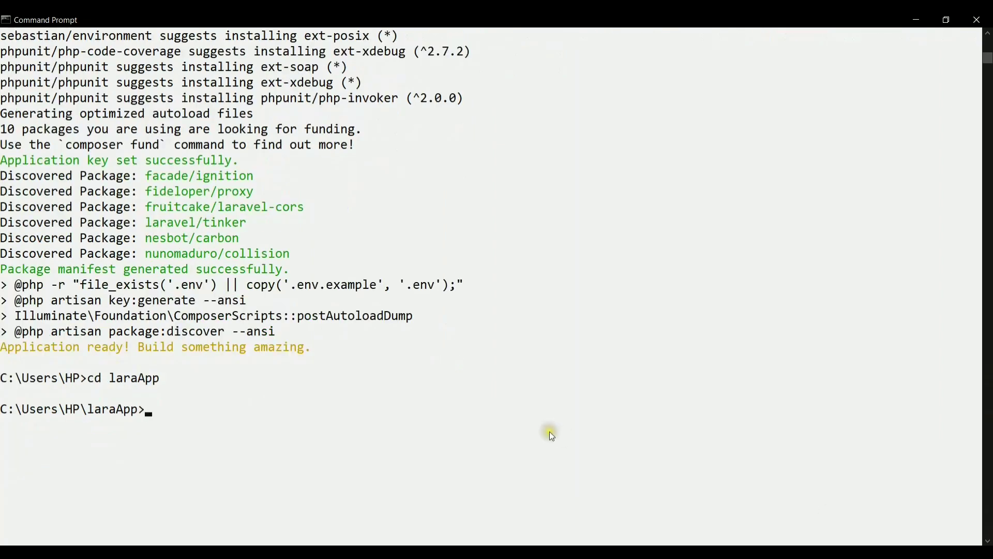
{"action": "type", "text": "code"}
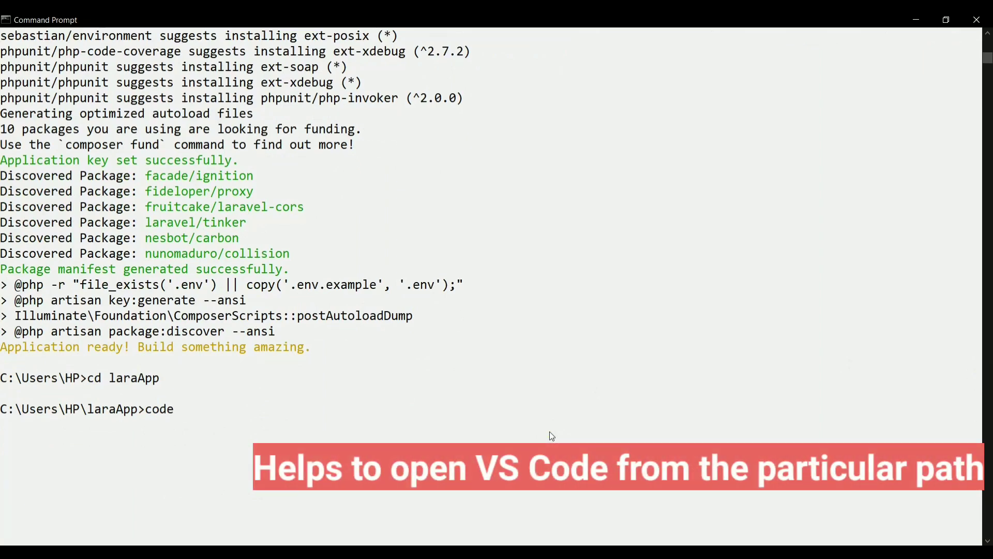
{"action": "type", "text": "."}
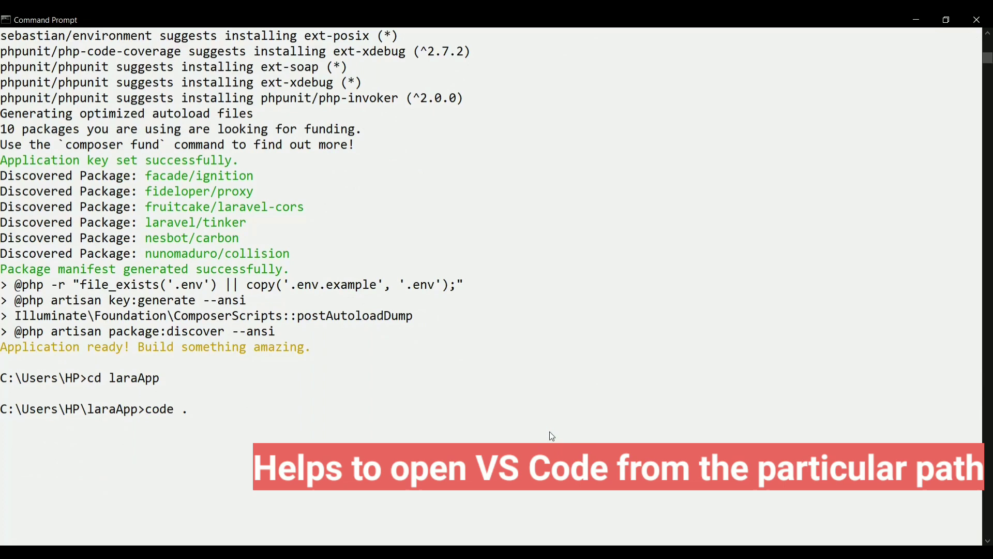
{"action": "key", "text": "Enter"}
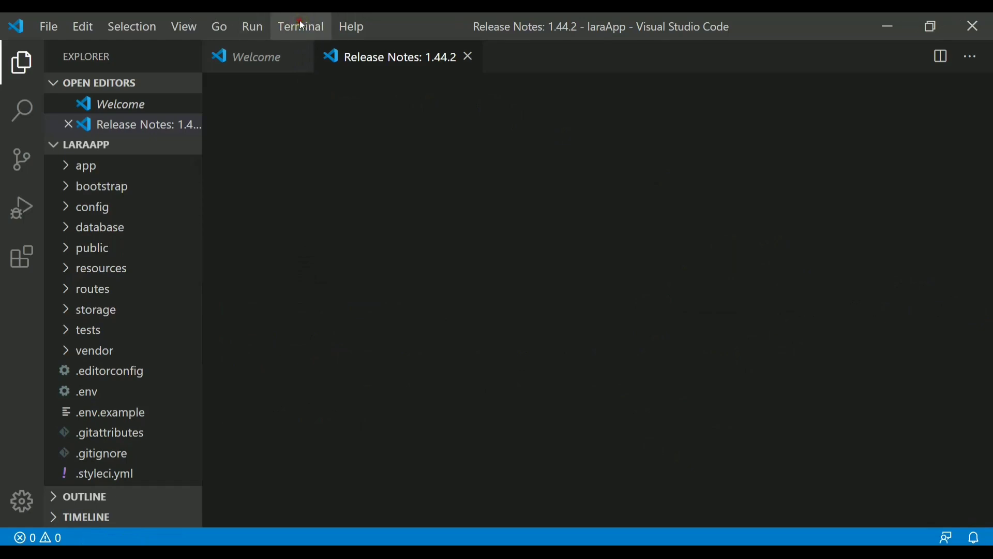
- Start a new integrated terminal in VS Code from the Terminal menu
{"action": "left_click", "coordinate": [300, 27]}
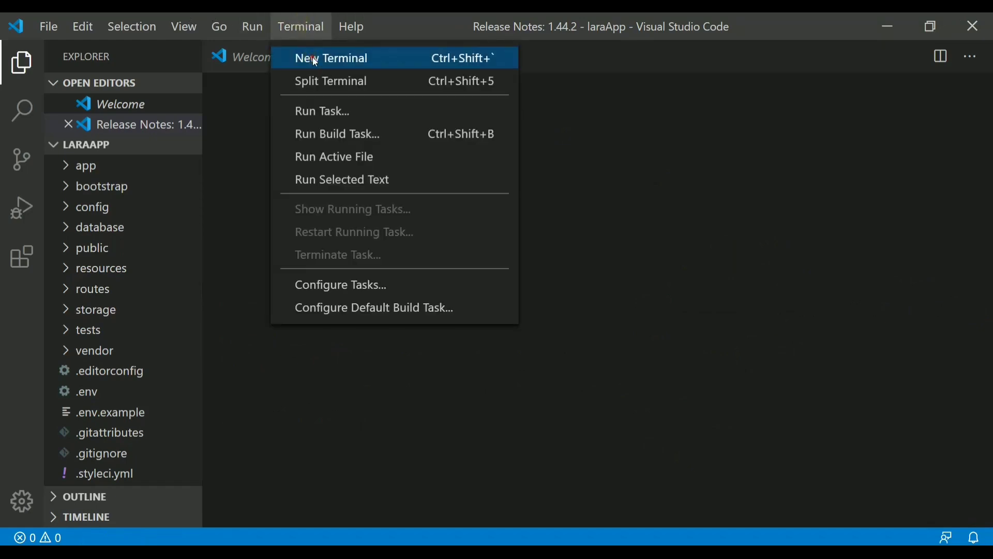
{"action": "left_click", "coordinate": [330, 58]}
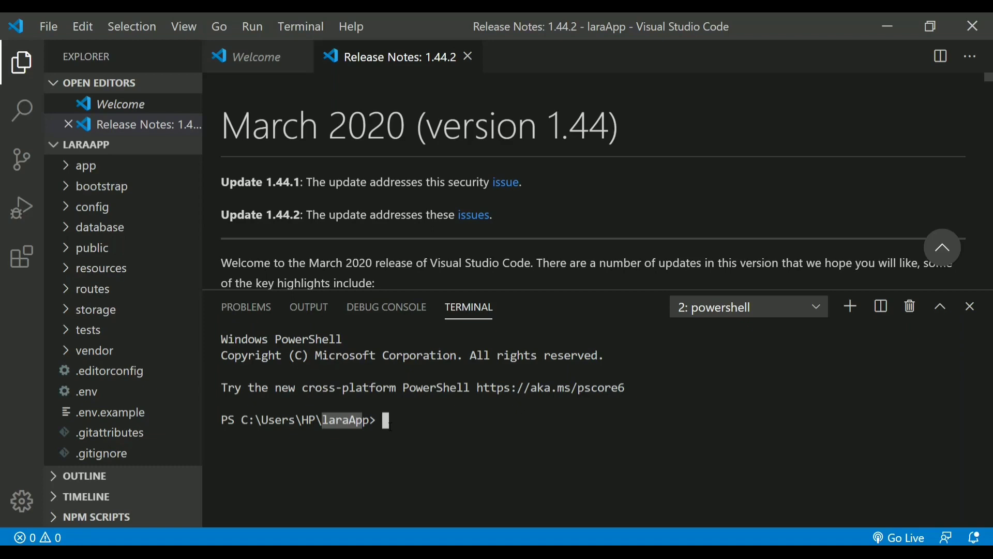
- Run 'php artisan serve' in the integrated terminal to start the laraApp development server
{"action": "type", "text": "php artisan serve"}
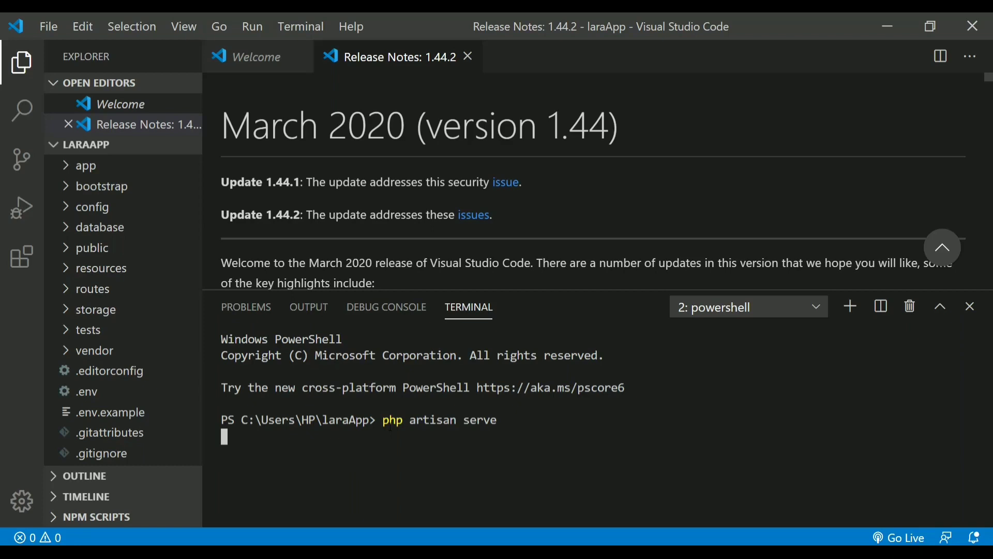
{"action": "key", "text": "Enter"}
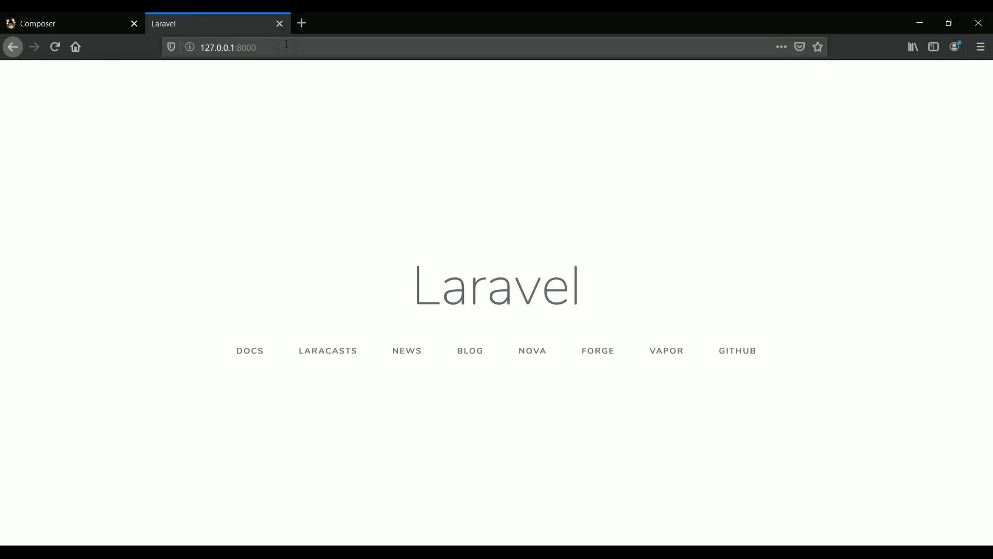
{"action": "mouse_move", "coordinate": [541, 17]}
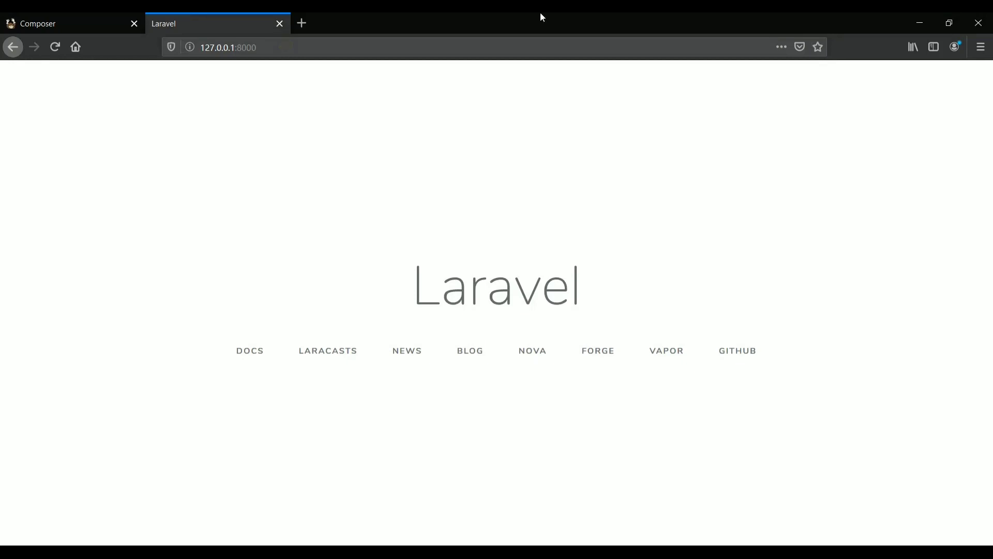
{"action": "mouse_move", "coordinate": [859, 380]}
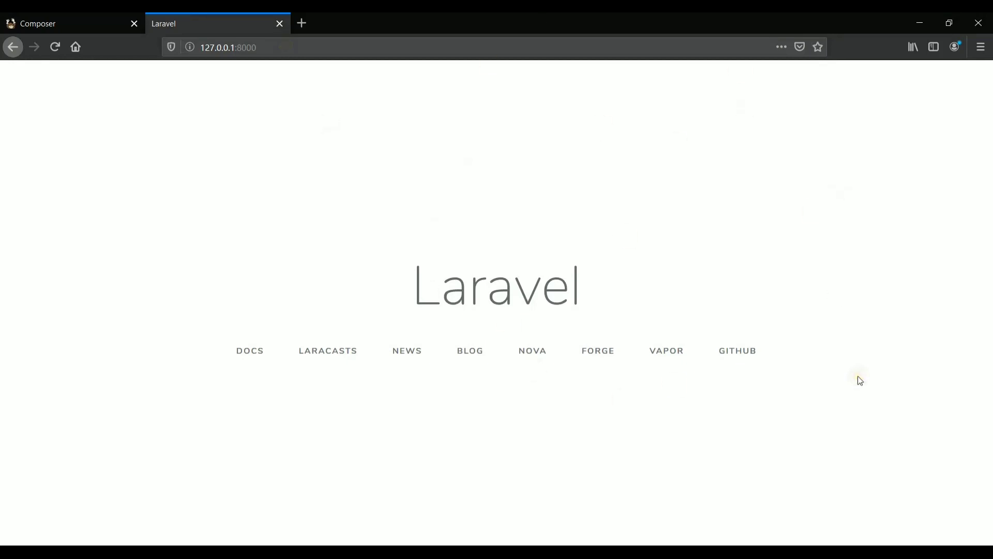
{"action": "mouse_move", "coordinate": [860, 379]}
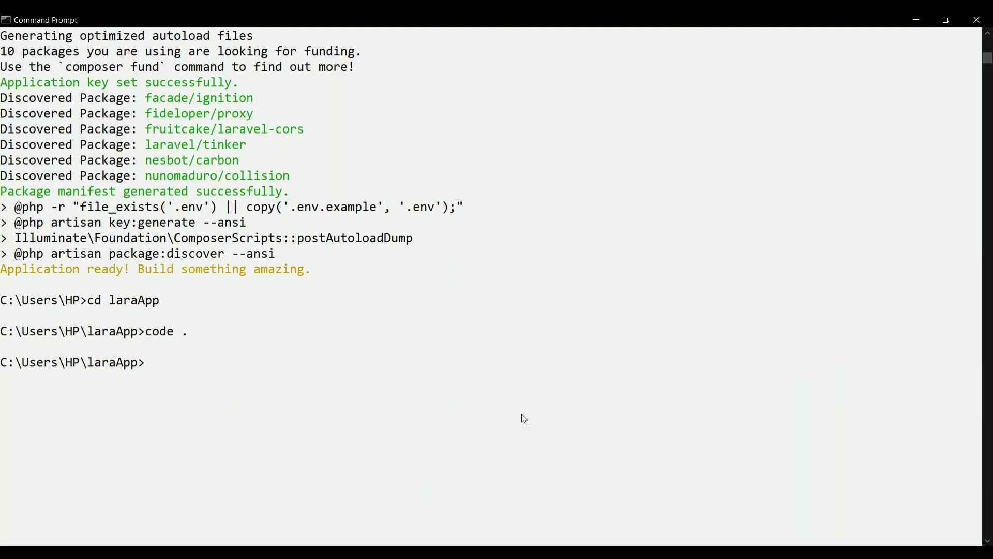
- Run 'composer create-project laravel/laravel myProject' and switch back to VS Code to see it
{"action": "type", "text": "composer"}
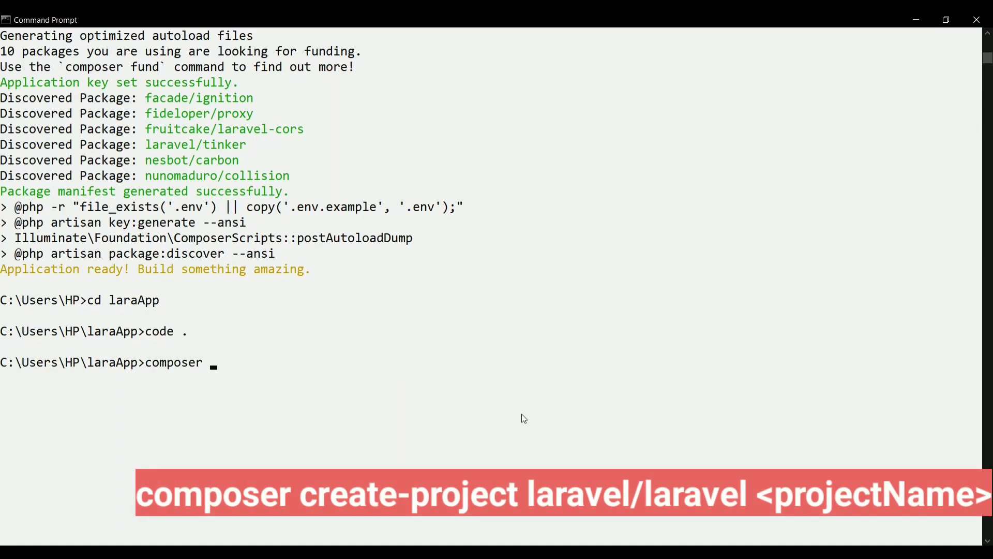
{"action": "type", "text": "create-"}
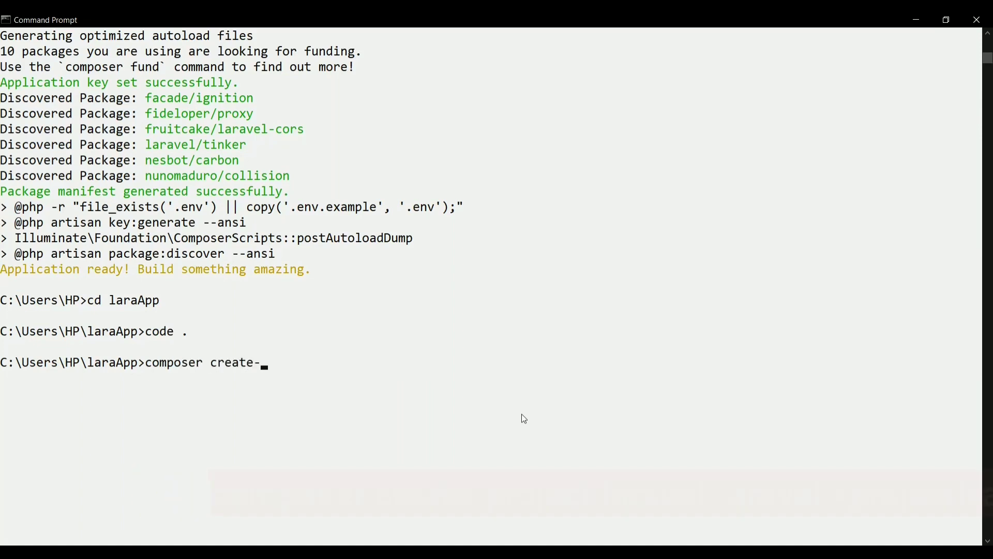
{"action": "type", "text": "project la"}
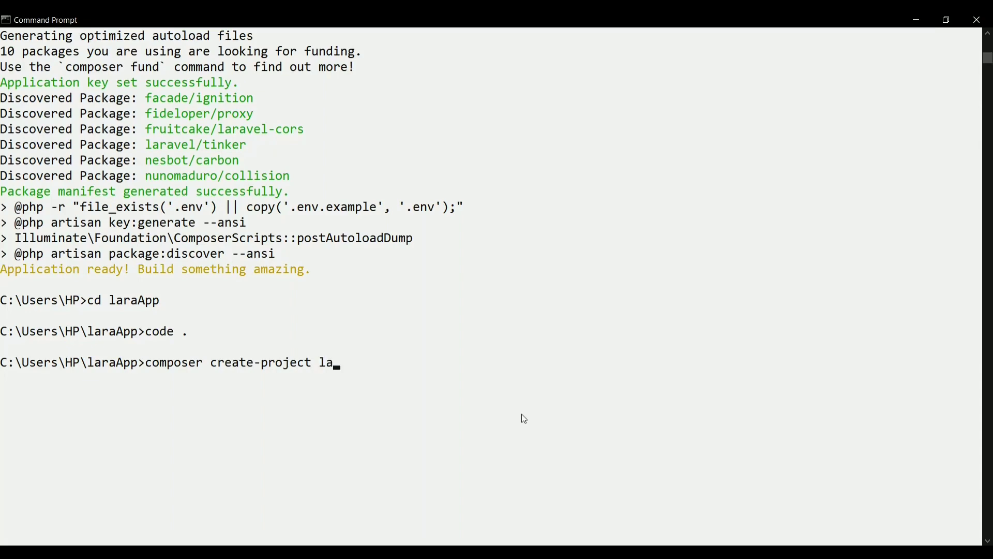
{"action": "type", "text": "ravel/laravel my"}
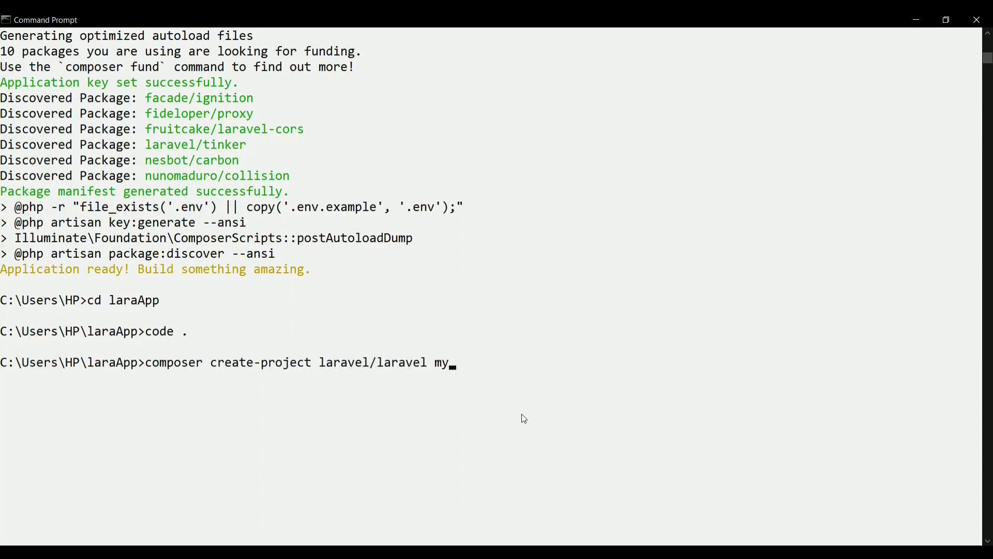
{"action": "type", "text": "Proj"}
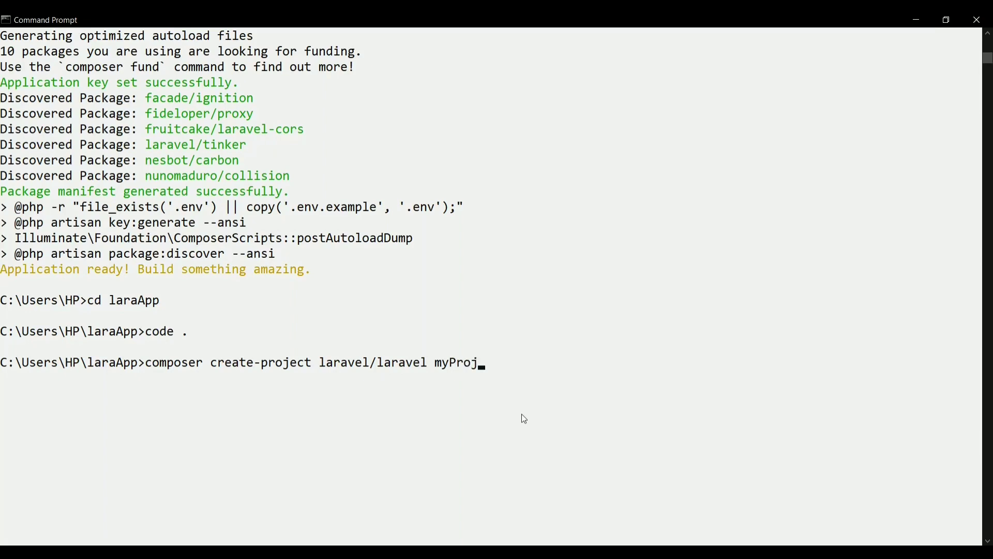
{"action": "type", "text": "ect"}
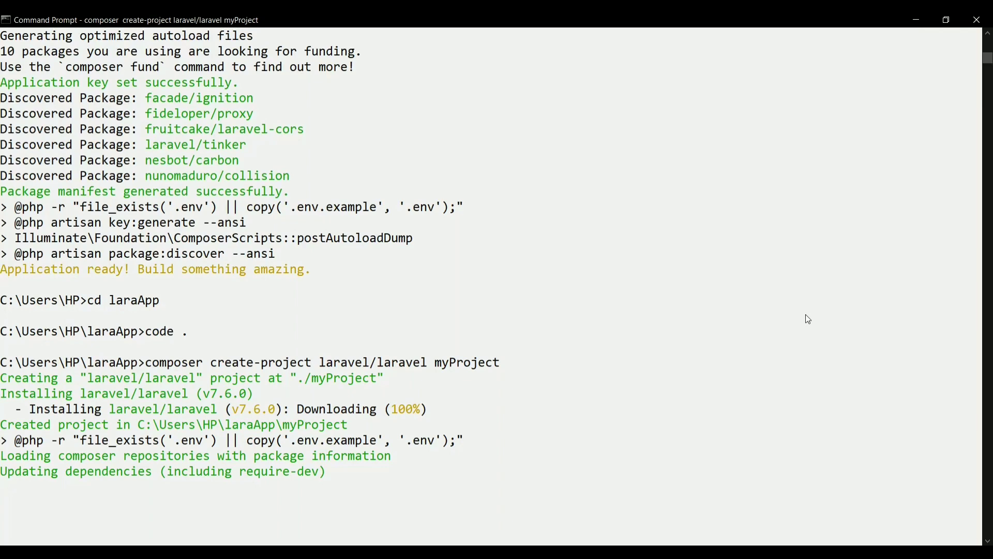
{"action": "key", "text": "alt+tab"}
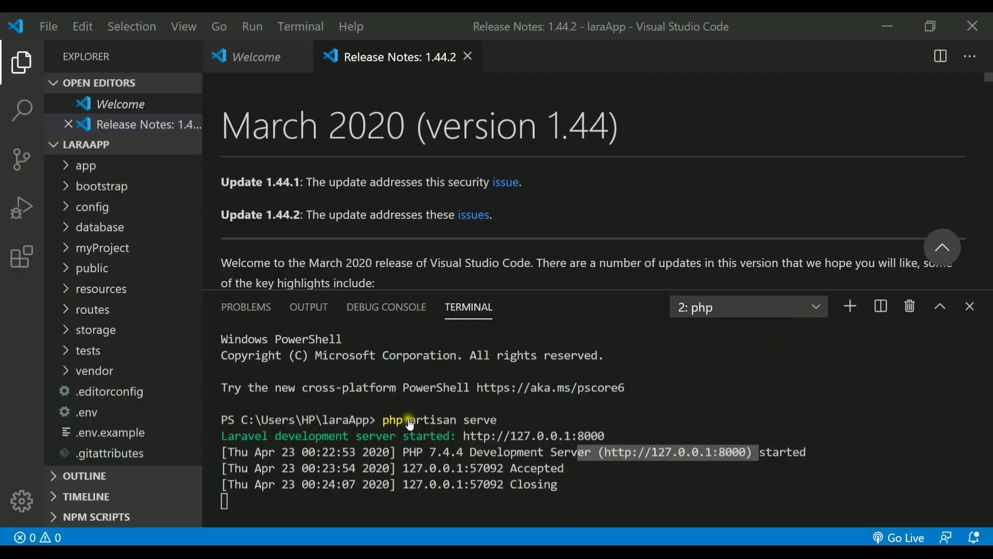
{"action": "mouse_move", "coordinate": [500, 418]}
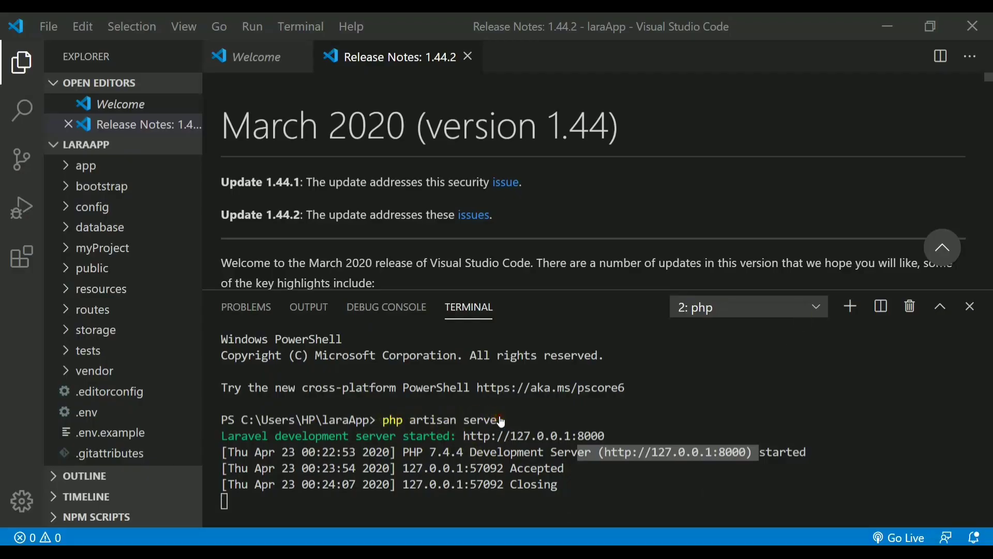